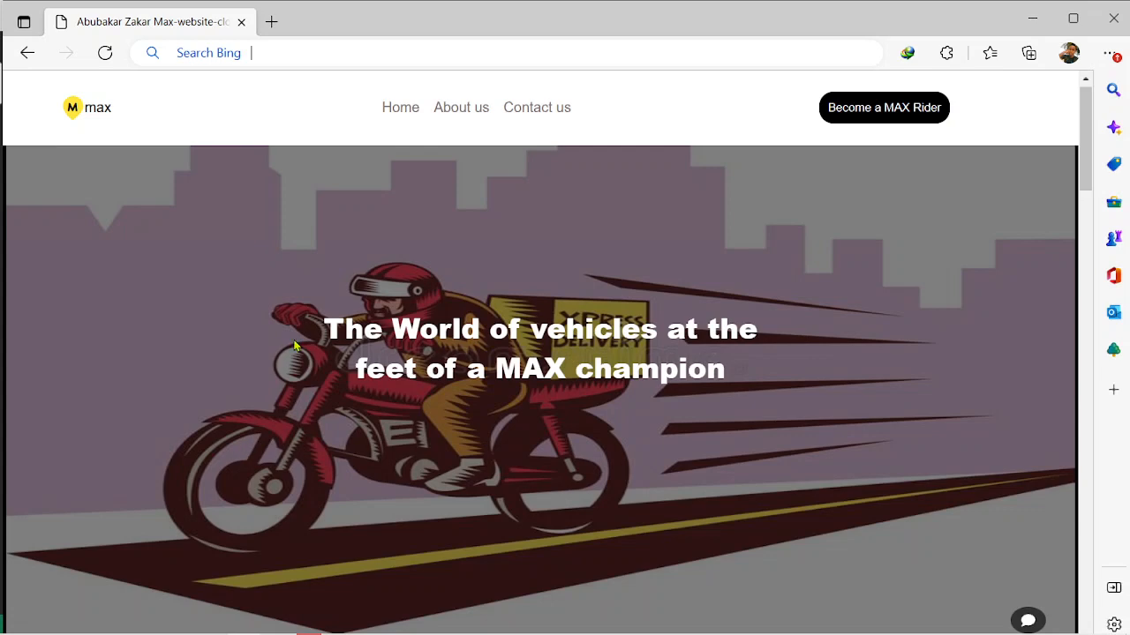
Scroll through the MAX website home page, then return to its top
{"action": "scroll", "scroll_direction": "down", "scroll_amount": 3}
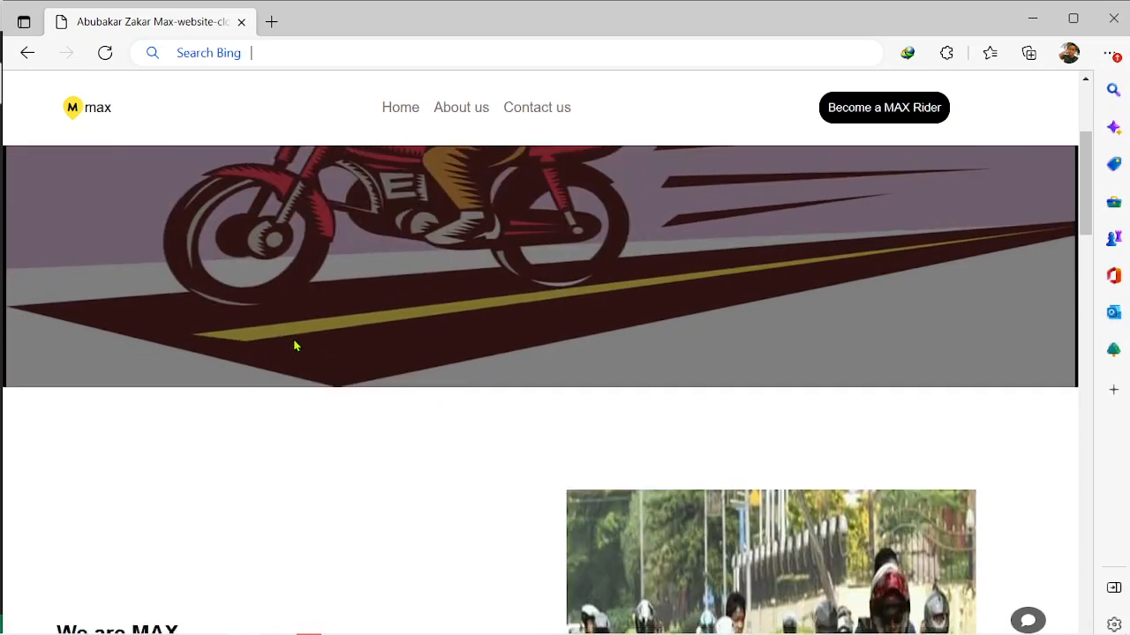
{"action": "scroll", "scroll_direction": "down", "scroll_amount": 3}
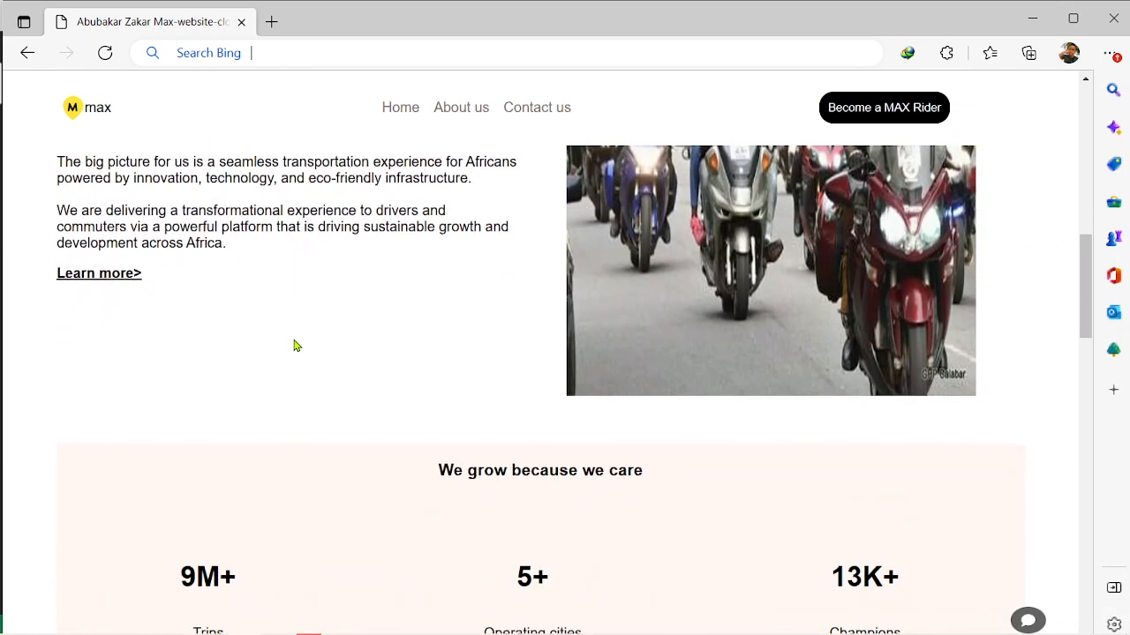
{"action": "scroll", "scroll_direction": "down", "scroll_amount": 3}
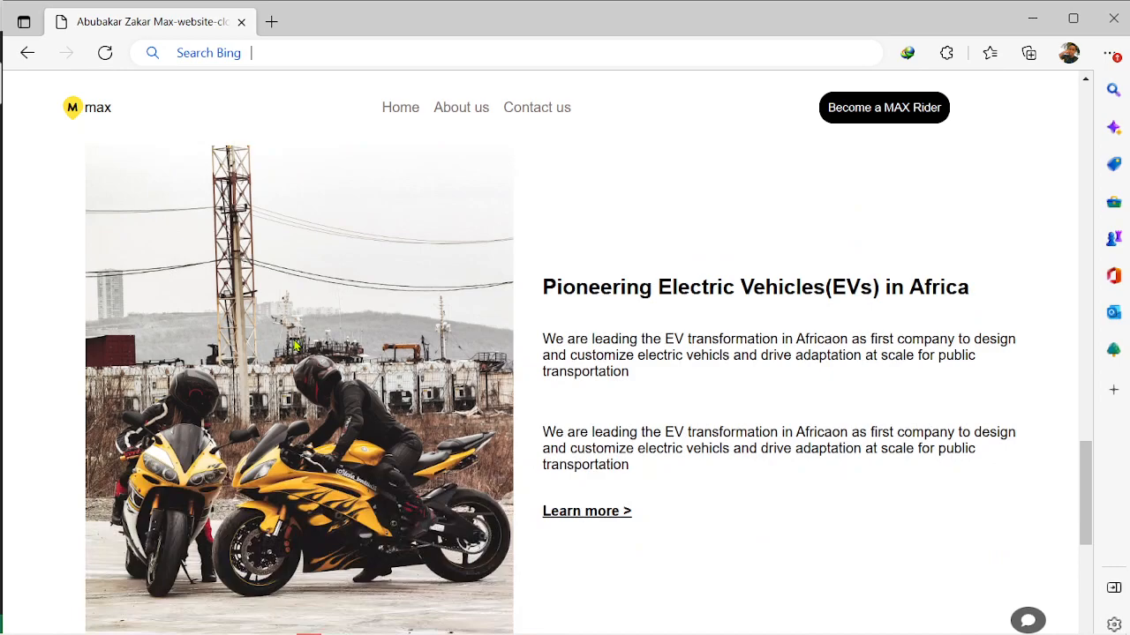
{"action": "scroll", "scroll_direction": "down", "scroll_amount": 3}
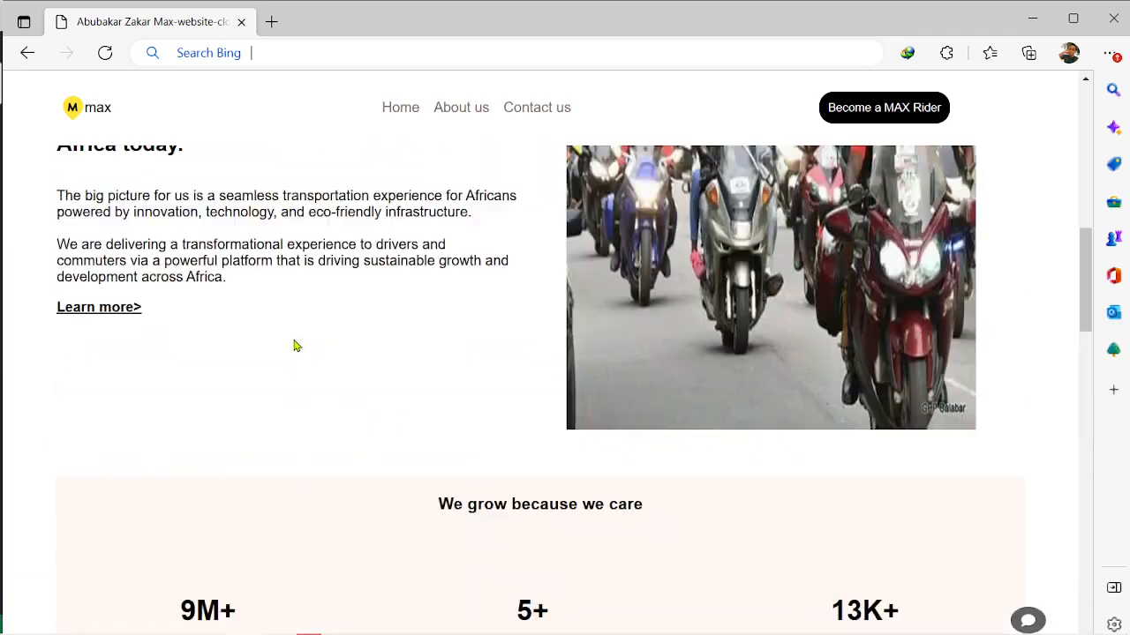
{"action": "left_click", "coordinate": [400, 107]}
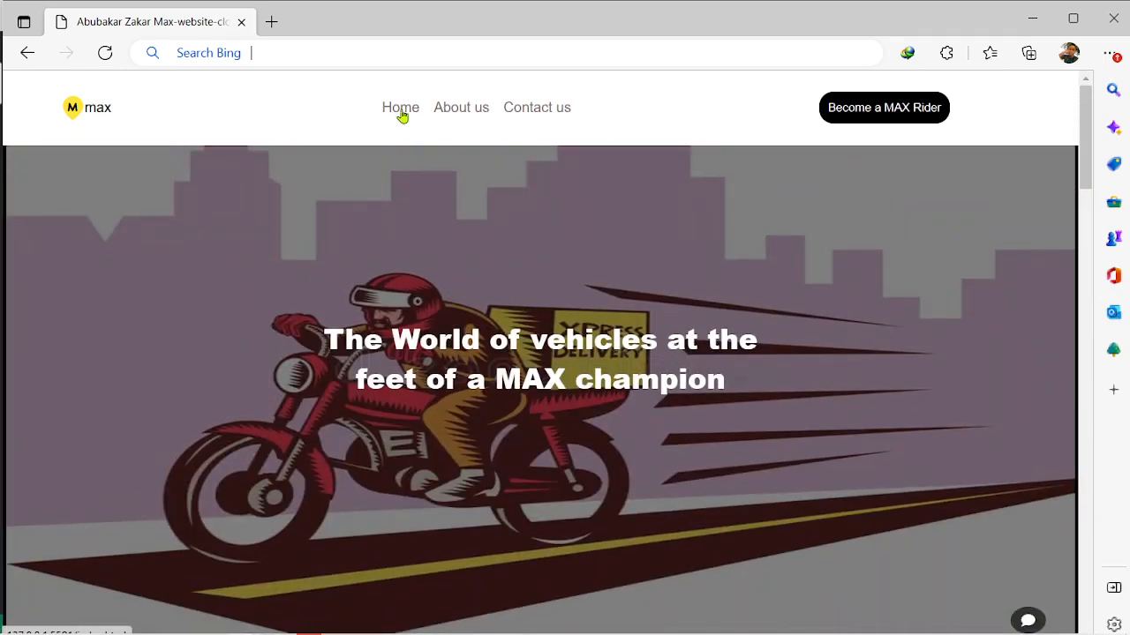
Open the About us page and scroll through its content
{"action": "left_click", "coordinate": [460, 107]}
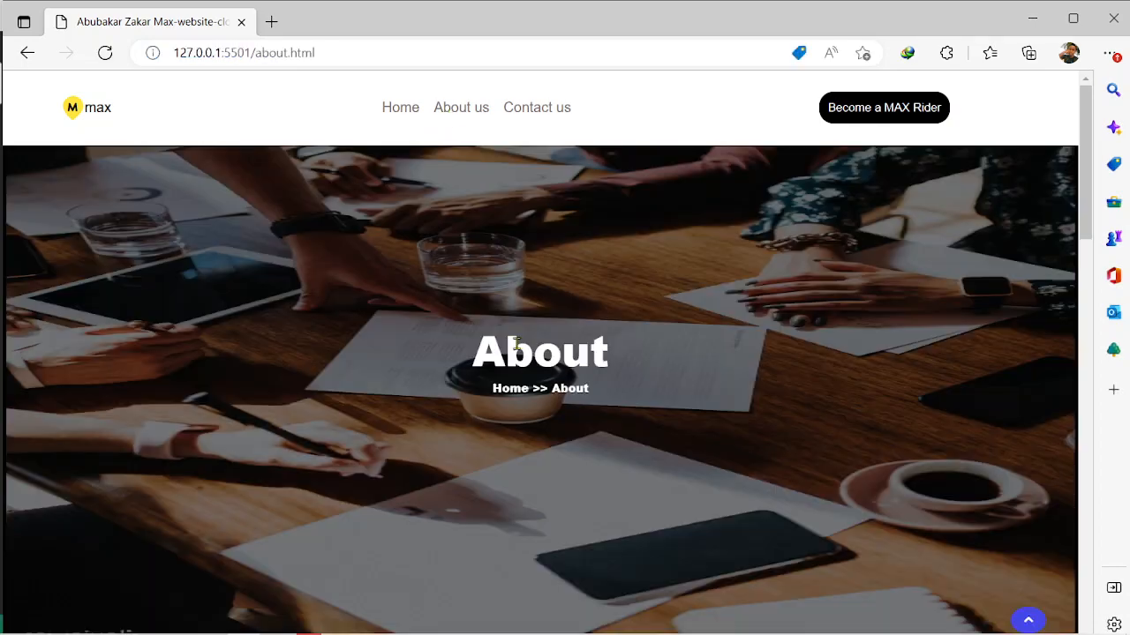
{"action": "scroll", "scroll_direction": "down", "scroll_amount": 3}
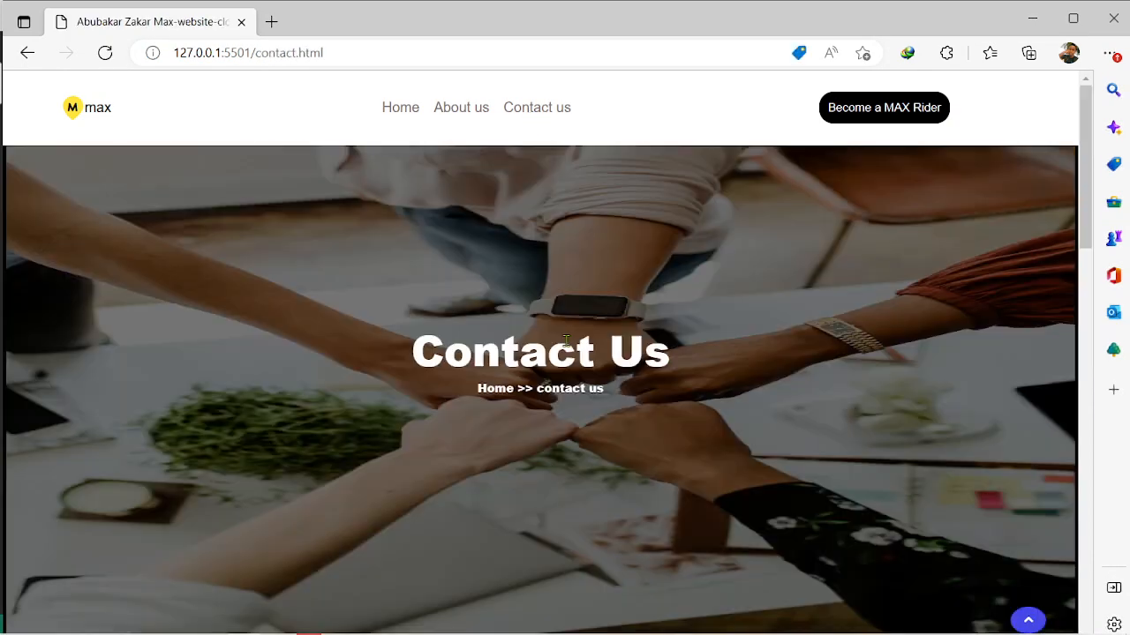
{"action": "scroll", "scroll_direction": "down", "scroll_amount": 3}
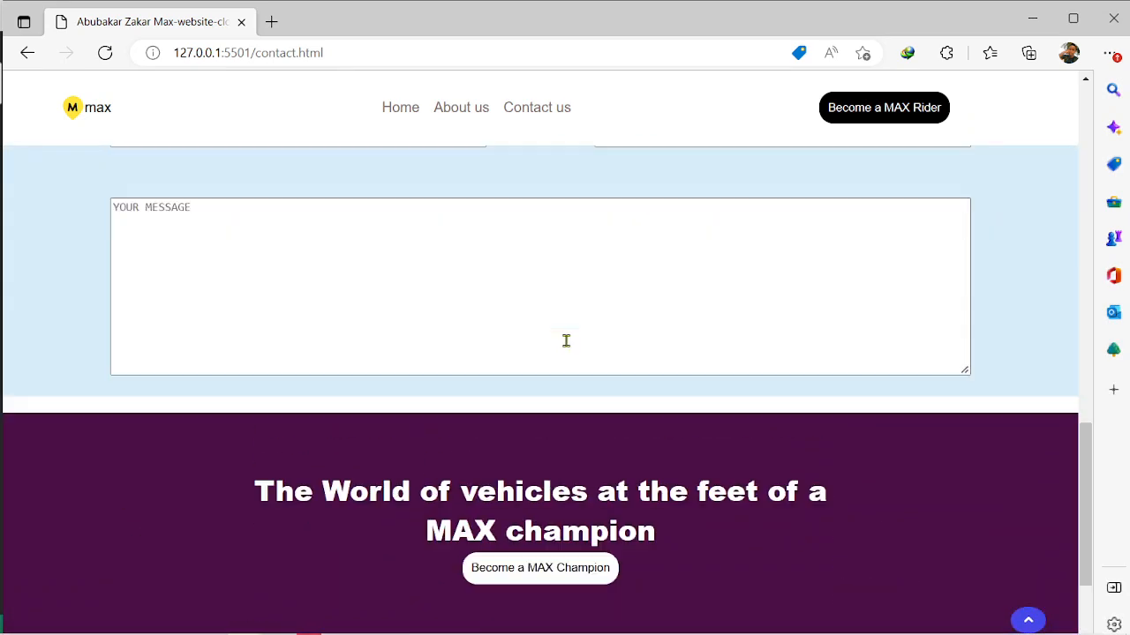
{"action": "scroll", "scroll_direction": "up", "scroll_amount": 3}
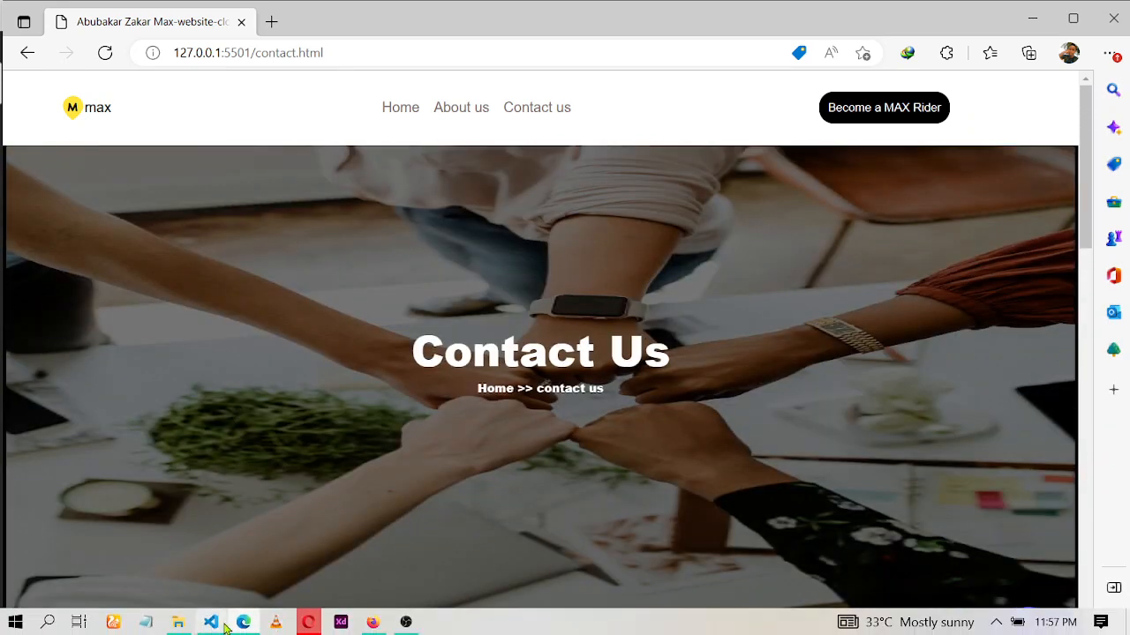
Expand the css, images and js folders to reveal style.css and base.js, then return to GitHub
{"action": "left_click", "coordinate": [211, 622]}
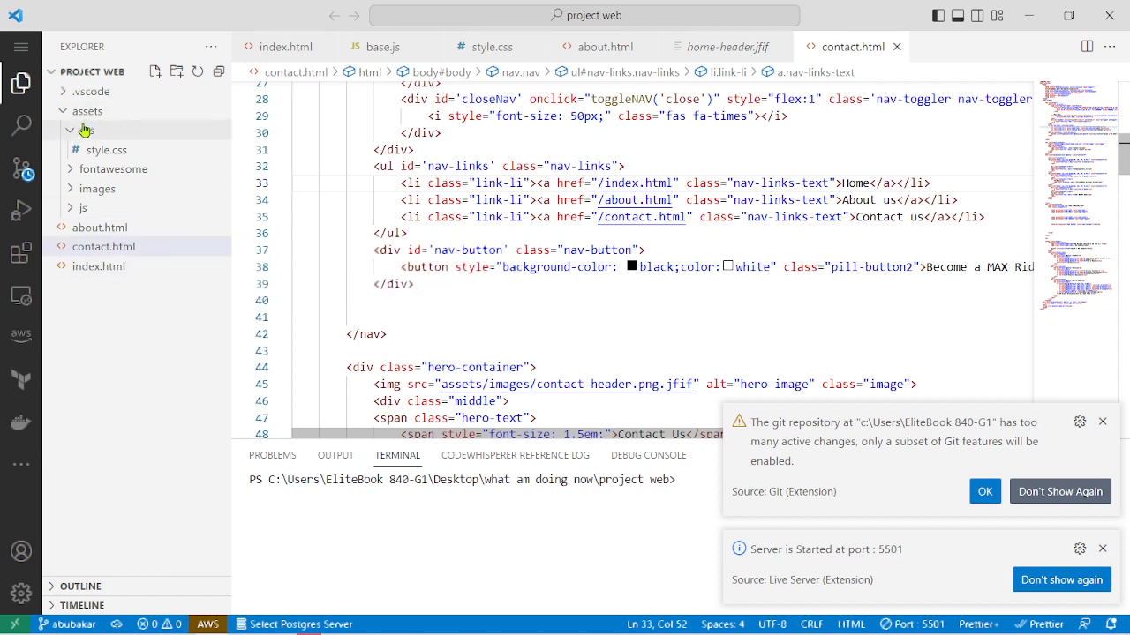
{"action": "left_click", "coordinate": [86, 130]}
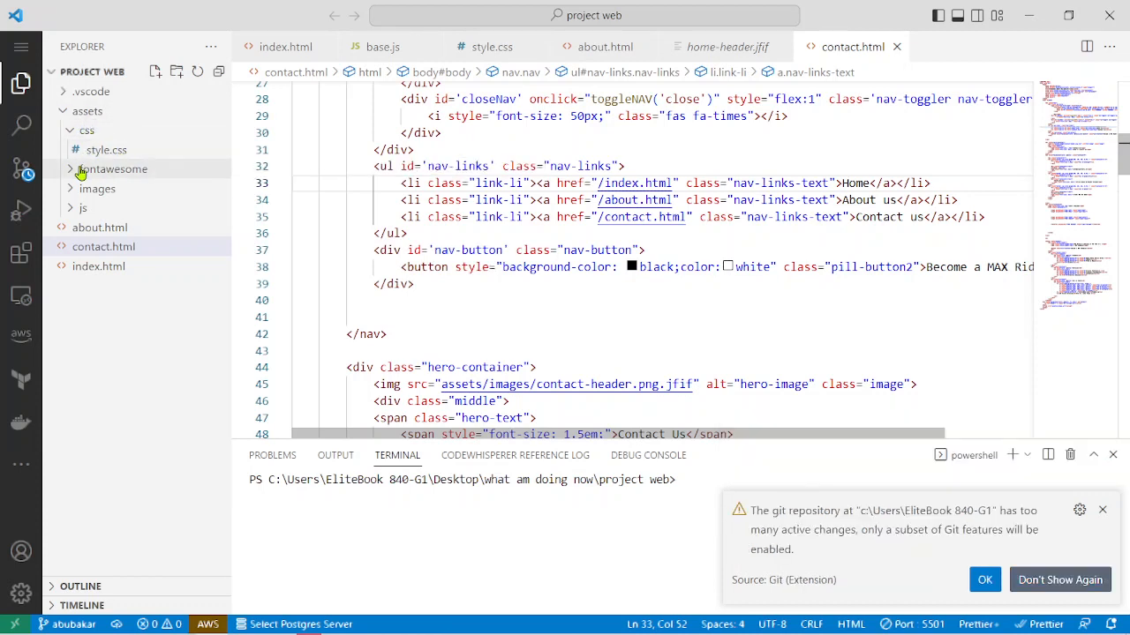
{"action": "left_click", "coordinate": [113, 168]}
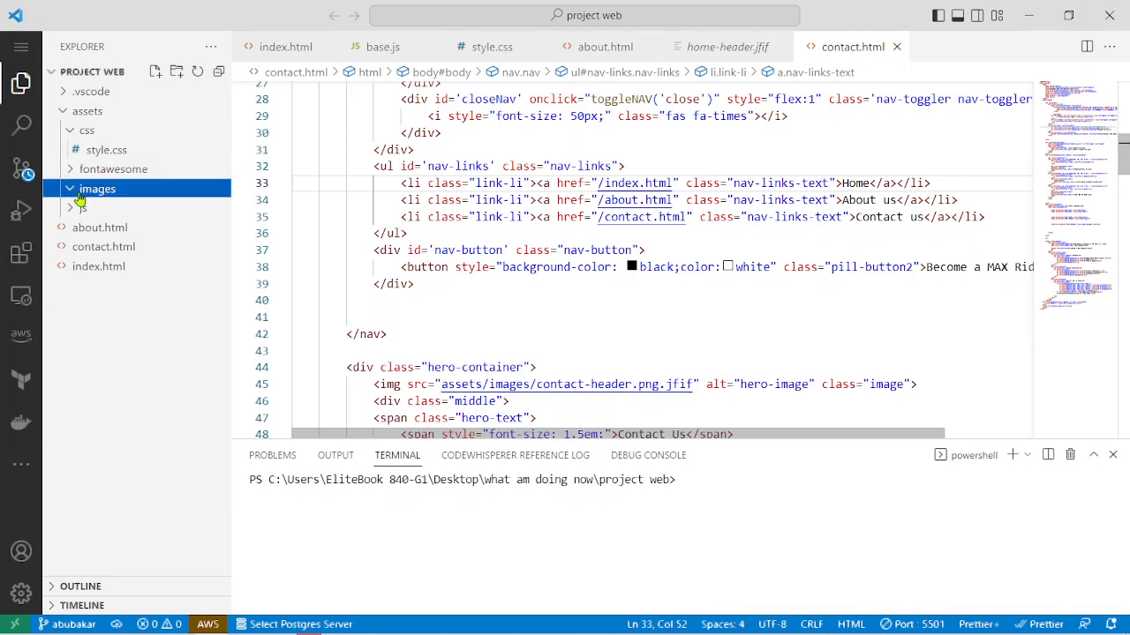
{"action": "left_click", "coordinate": [97, 188]}
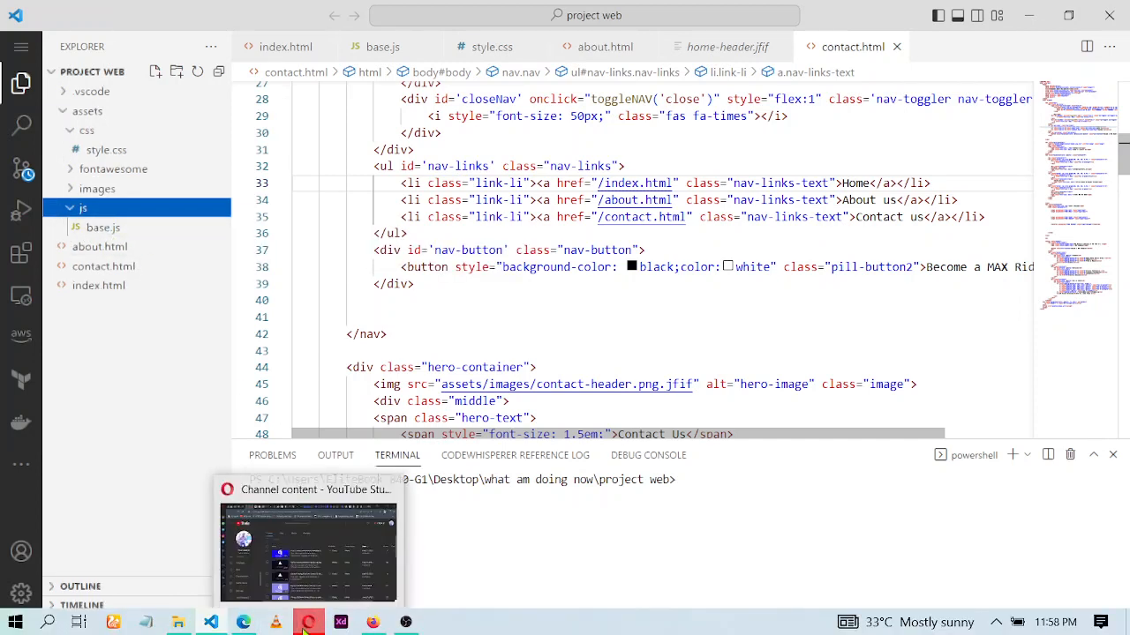
{"action": "left_click", "coordinate": [405, 622]}
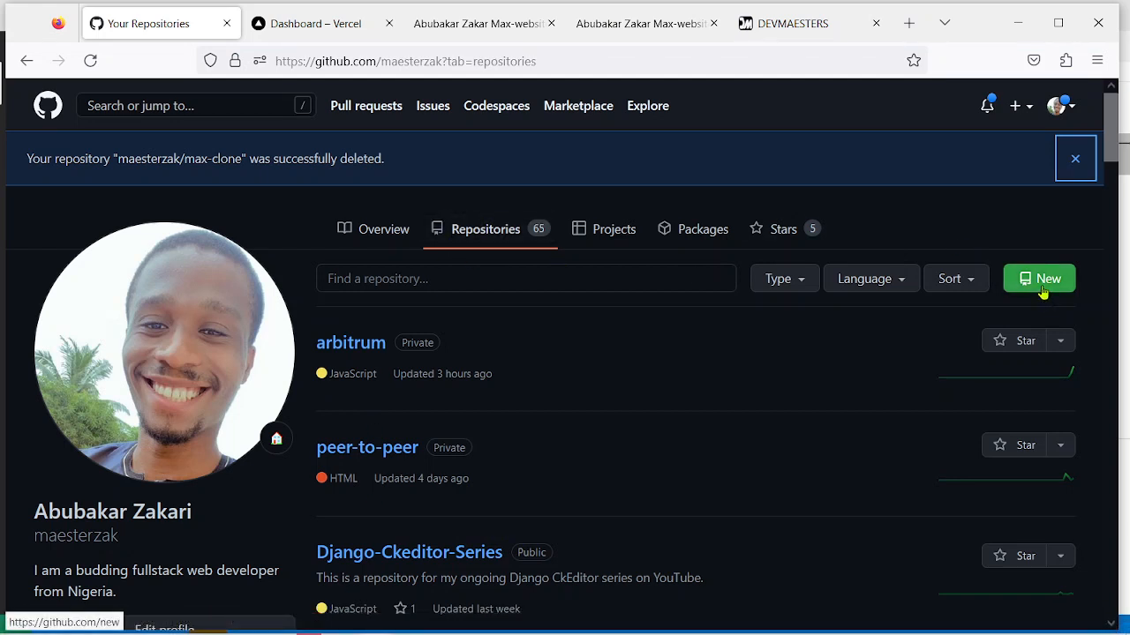
Create a public GitHub repository named max-clone
{"action": "left_click", "coordinate": [1039, 278]}
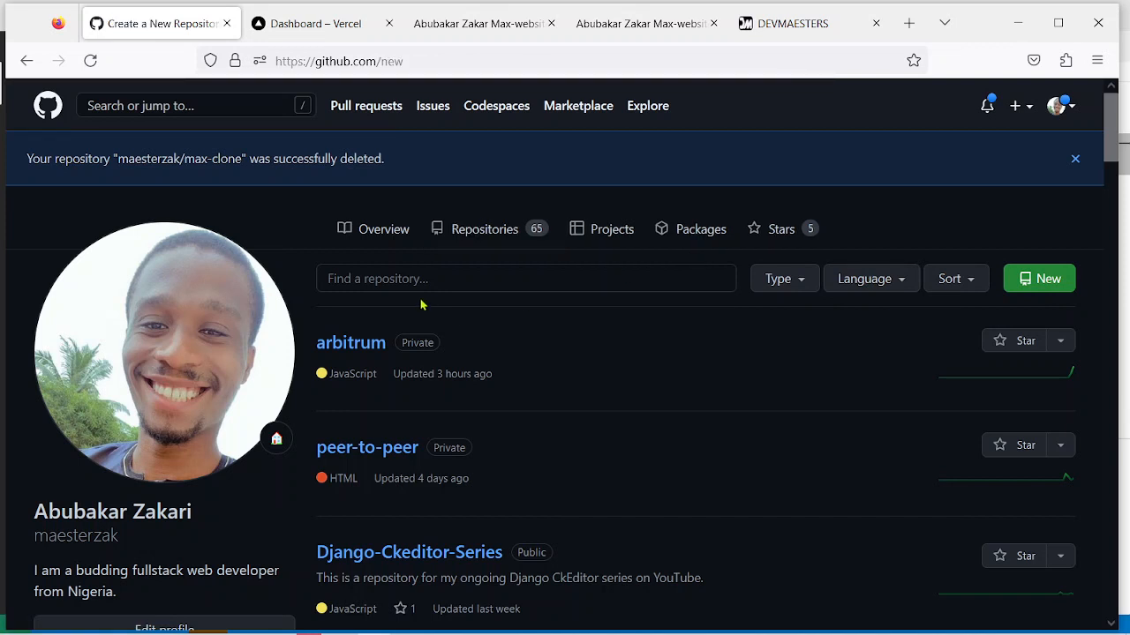
{"action": "type", "text": "max-clone"}
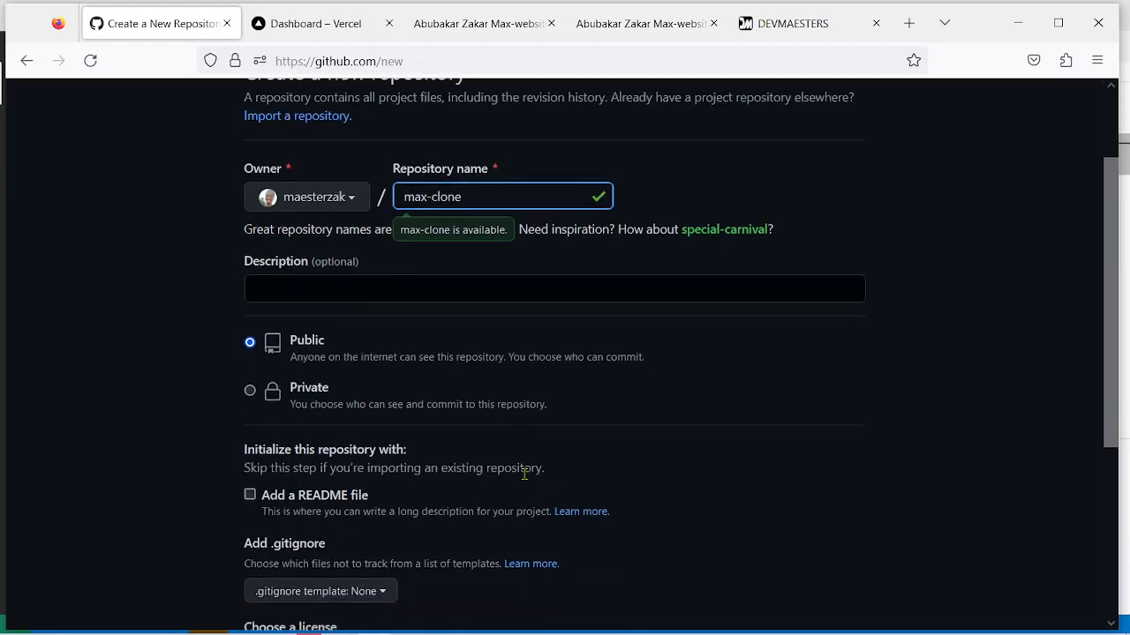
{"action": "left_click", "coordinate": [315, 557]}
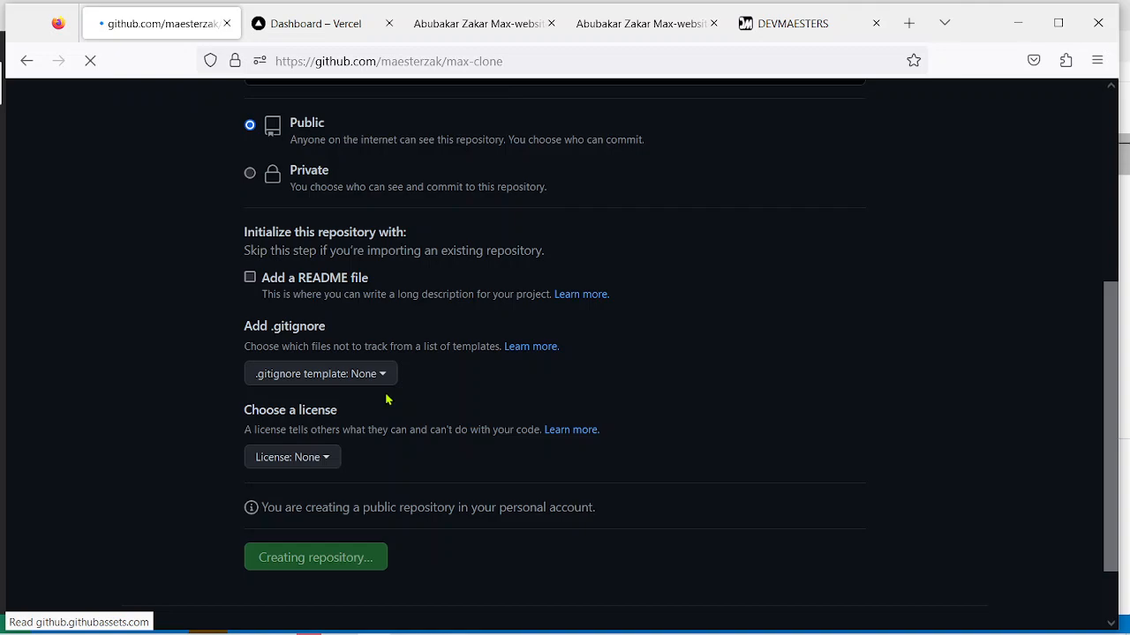
{"action": "left_click", "coordinate": [315, 557]}
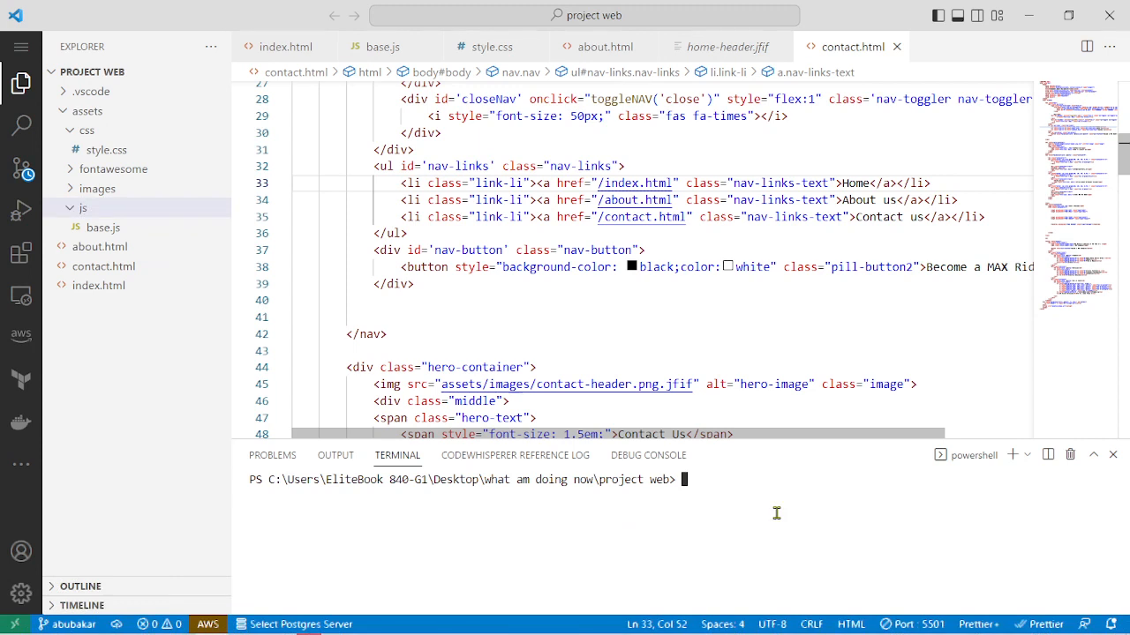
Run git init and git add . in the terminal, then return to the max-clone page
{"action": "type", "text": "git init"}
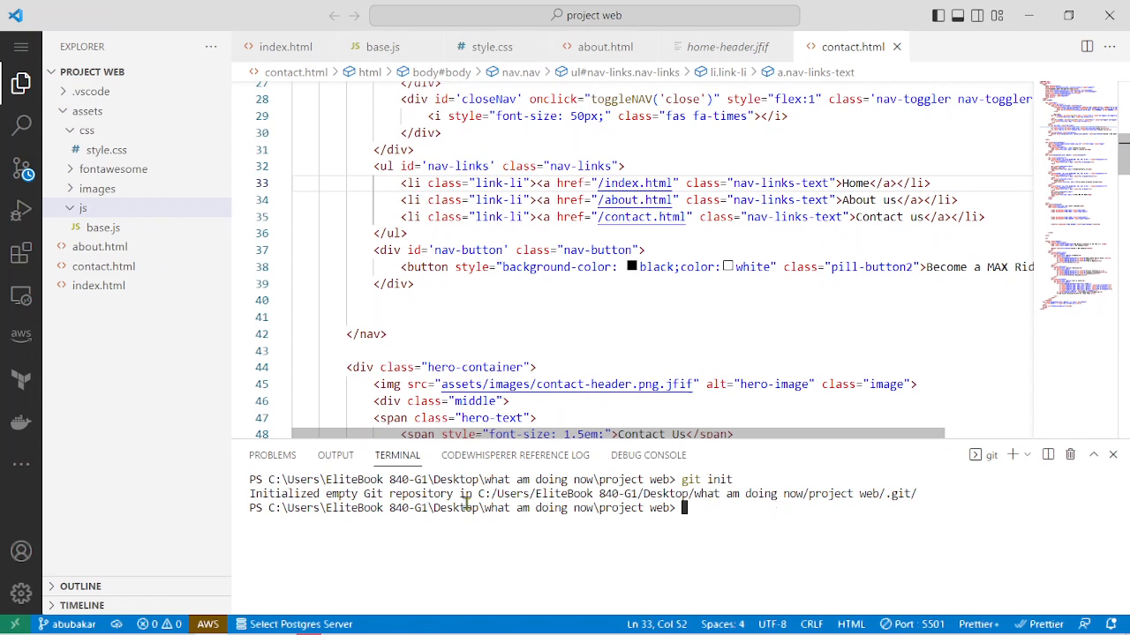
{"action": "type", "text": "g"}
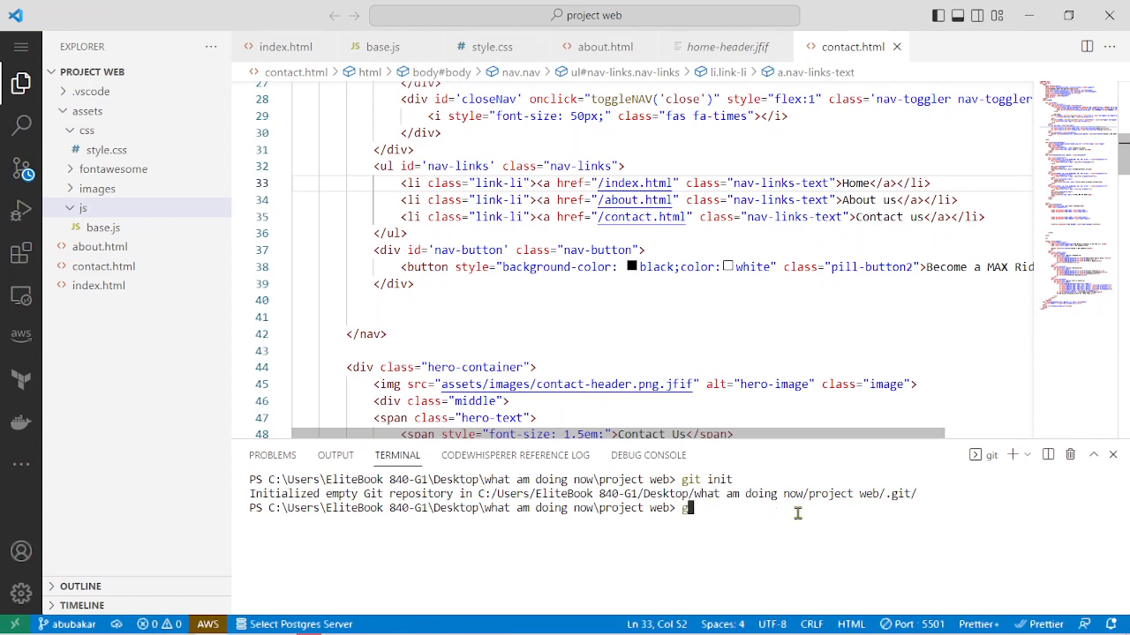
{"action": "type", "text": "it"}
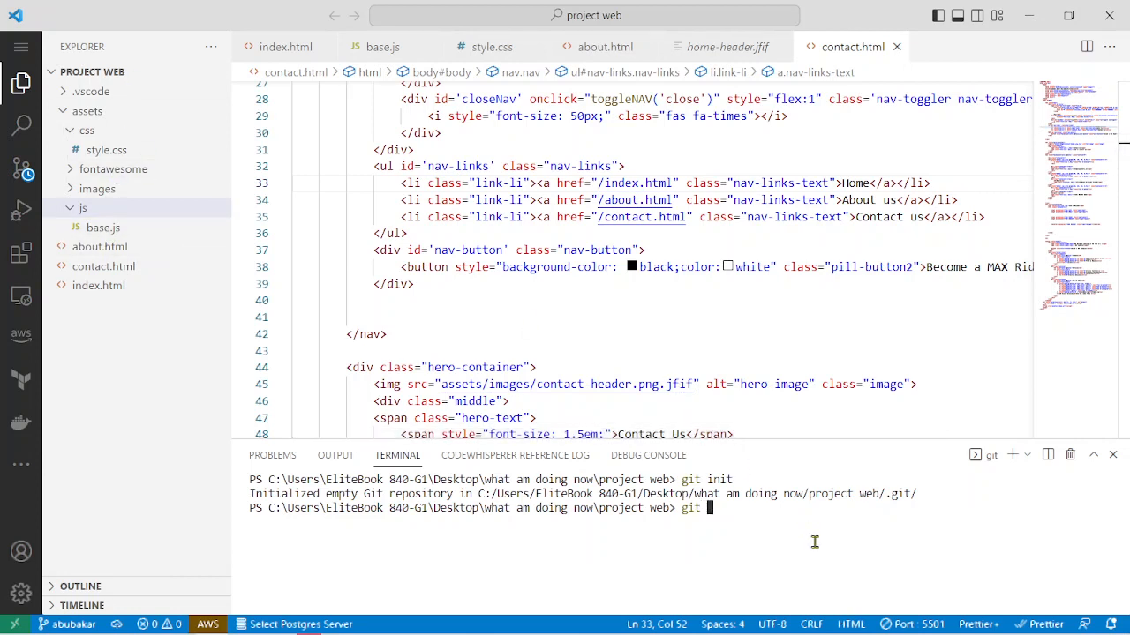
{"action": "type", "text": "add"}
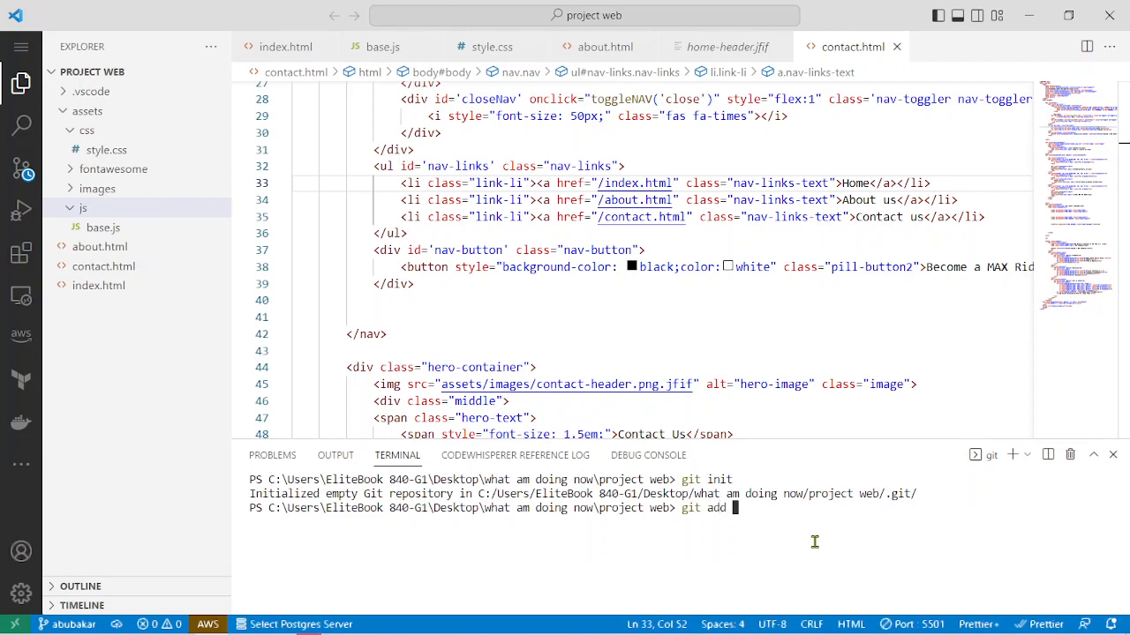
{"action": "type", "text": "."}
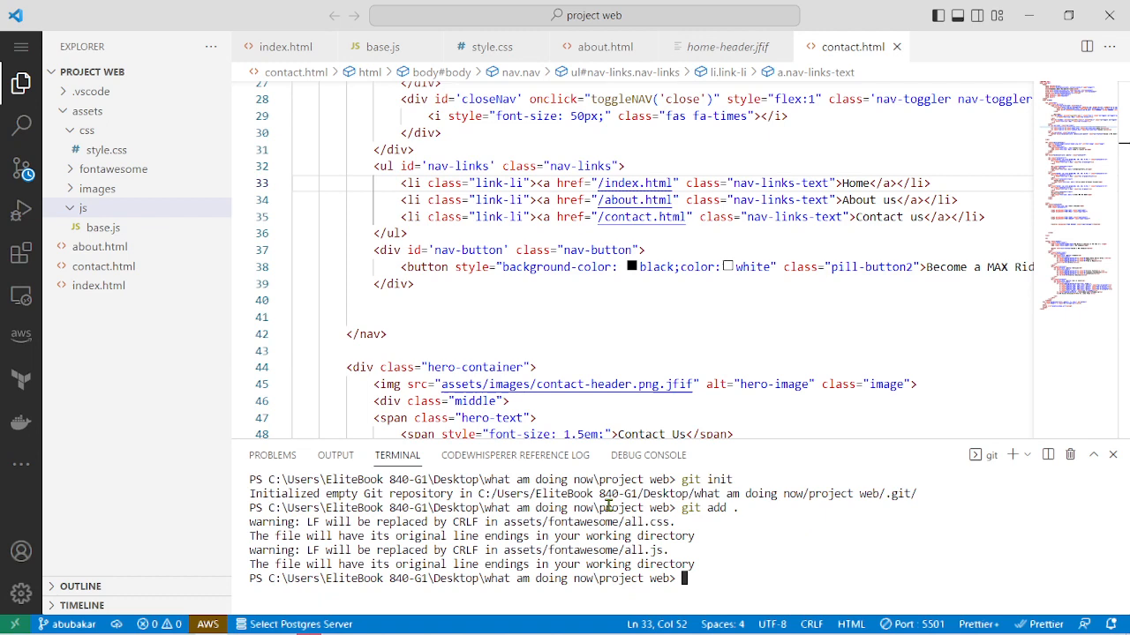
{"action": "type", "text": "maesterzak/max-clone"}
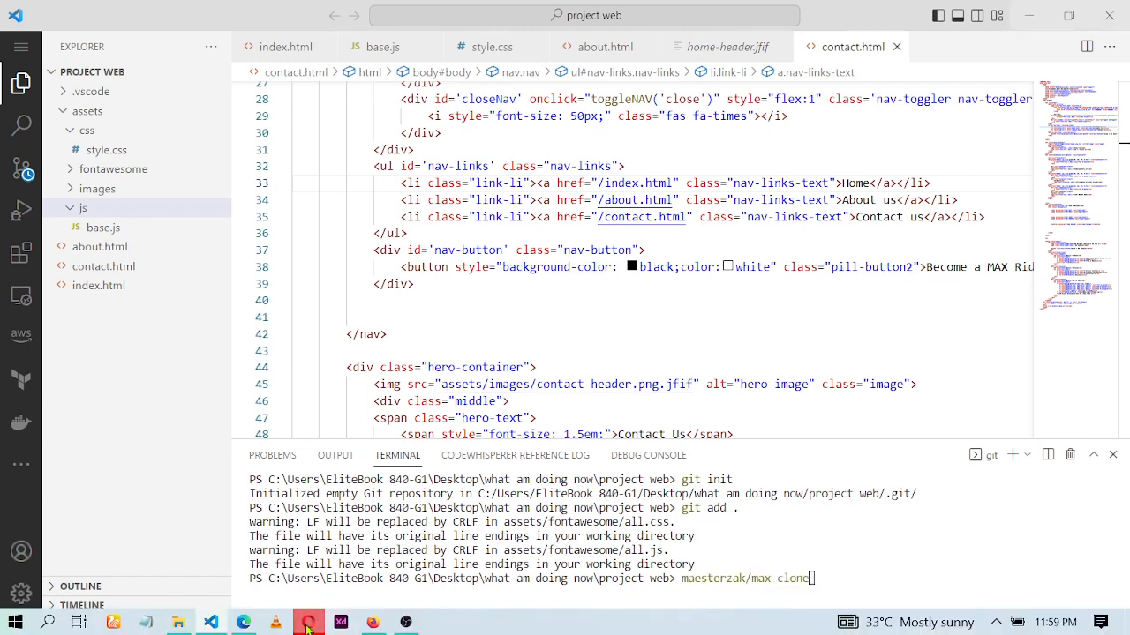
{"action": "left_click", "coordinate": [405, 623]}
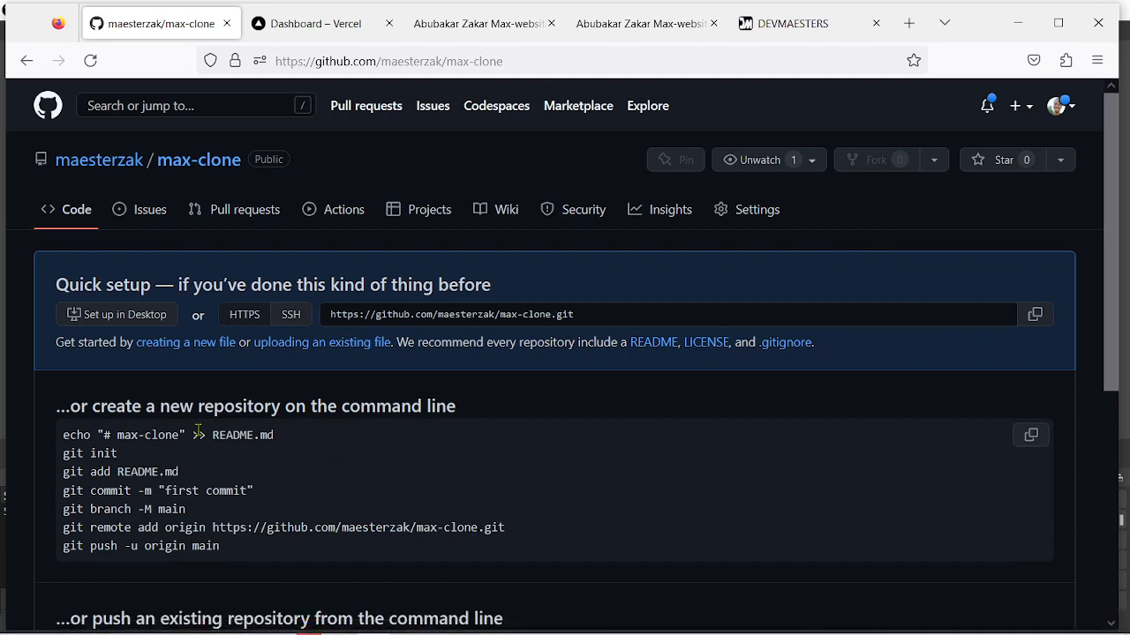
Select the git commit through git push lines on the max-clone Quick setup page
{"action": "scroll", "scroll_direction": "down", "scroll_amount": 3}
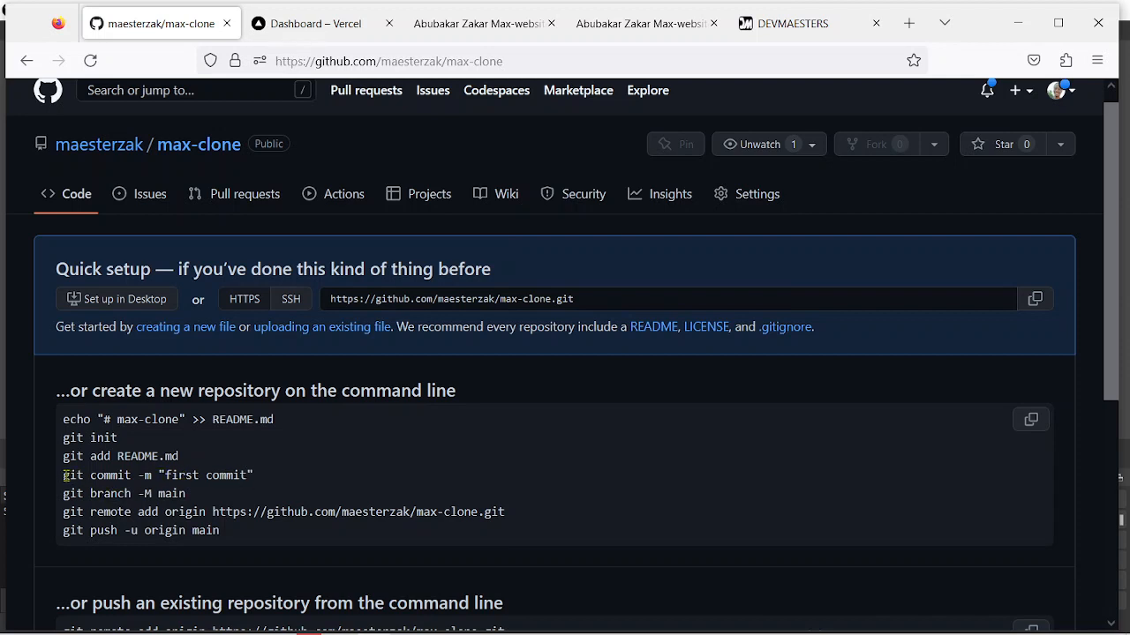
{"action": "left_click_drag", "start_coordinate": [62, 475], "coordinate": [220, 531]}
{"action": "type", "text": "mae"}
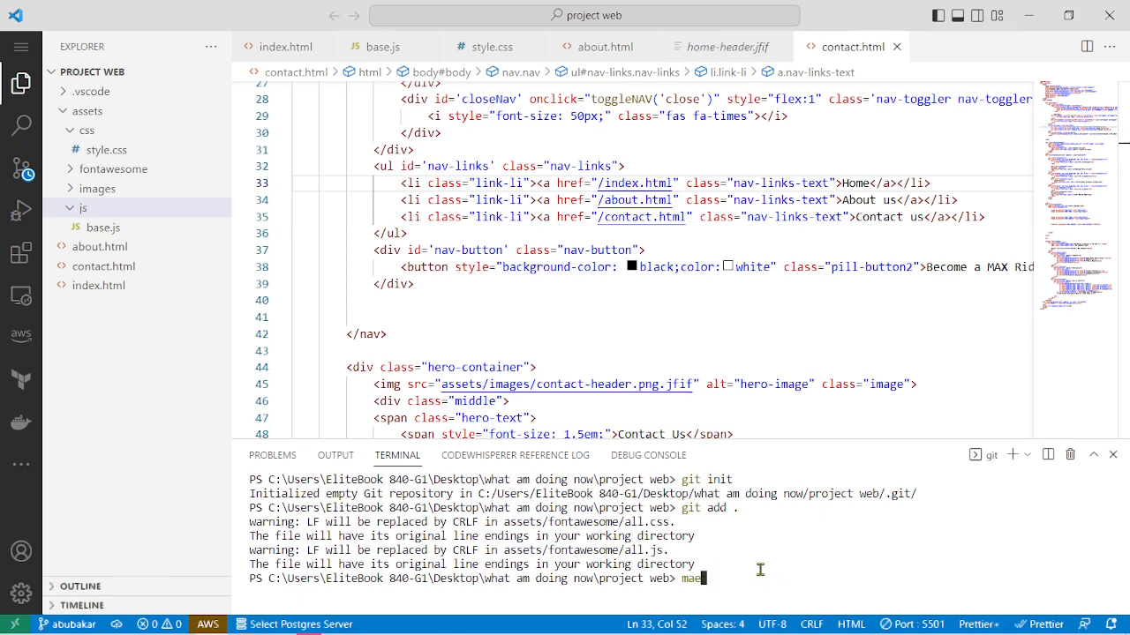
Edit the commit and push commands in the project terminal
{"action": "key", "text": "Backspace"}
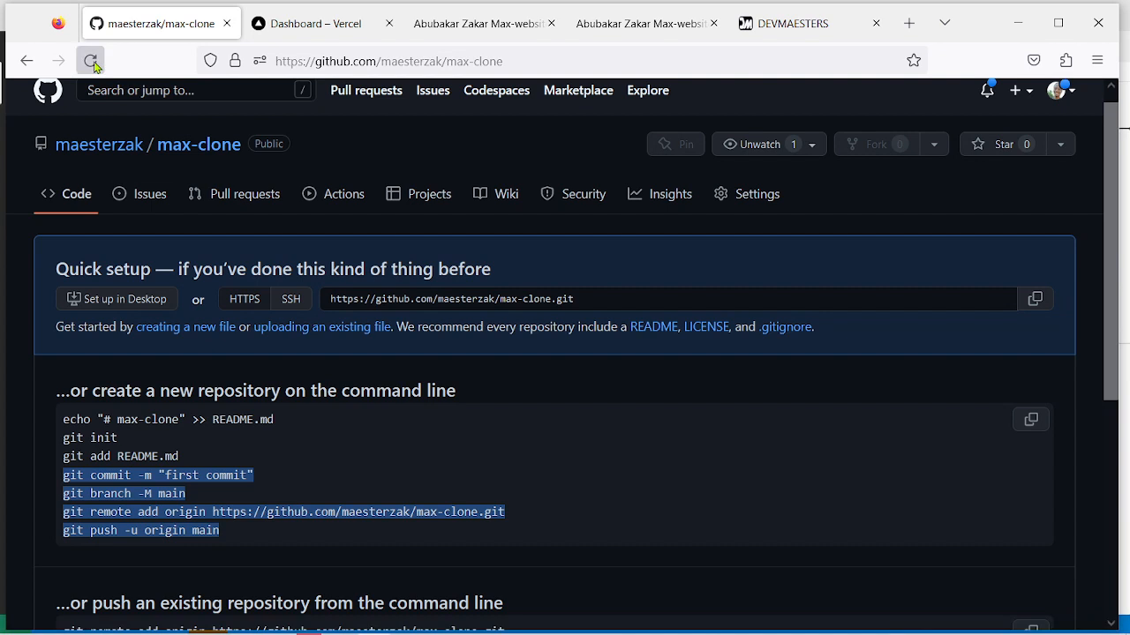
Reload the max-clone repository page to show the pushed files
{"action": "left_click", "coordinate": [91, 60]}
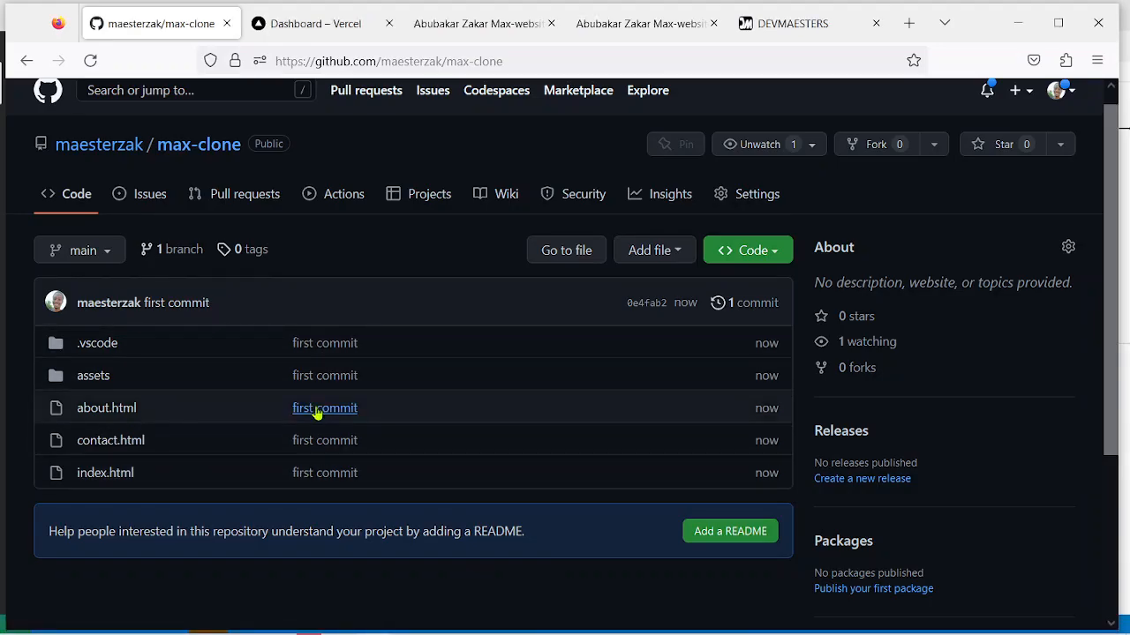
{"action": "mouse_move", "coordinate": [276, 330]}
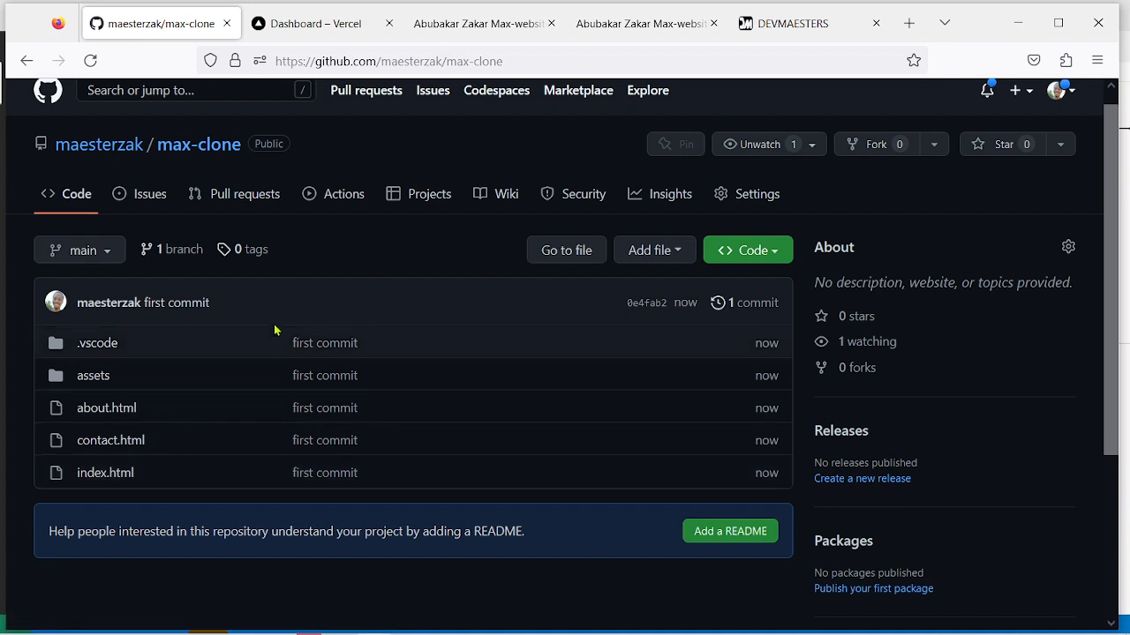
{"action": "mouse_move", "coordinate": [314, 23]}
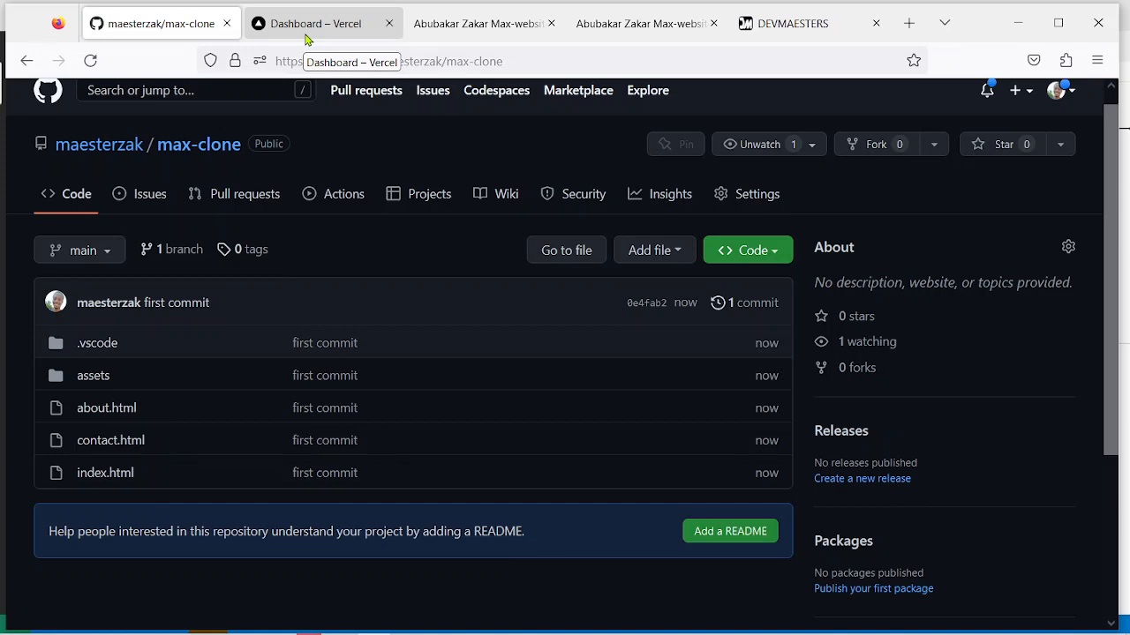
{"action": "mouse_move", "coordinate": [318, 38]}
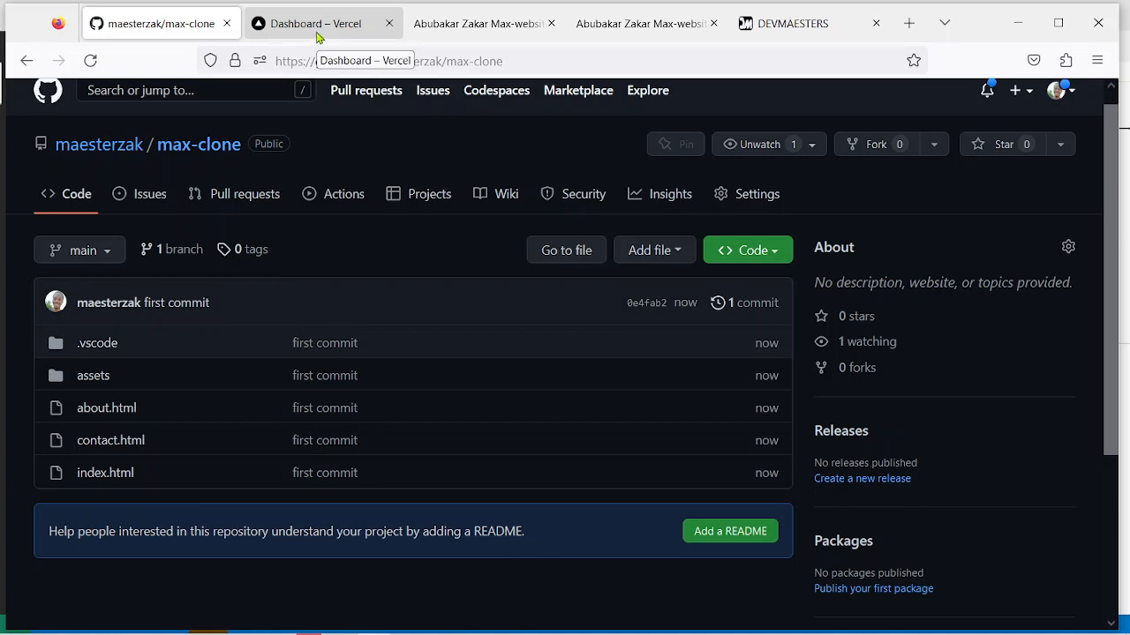
On the Vercel dashboard, toggle the account menu, then choose Add New > Project
{"action": "left_click", "coordinate": [317, 23]}
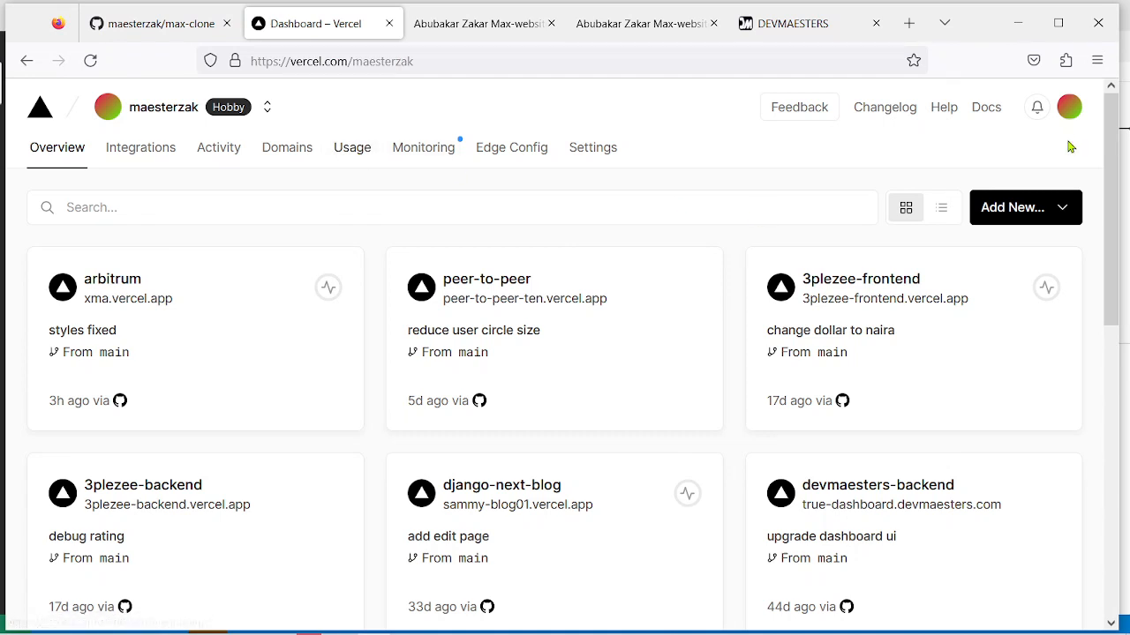
{"action": "left_click", "coordinate": [1068, 107]}
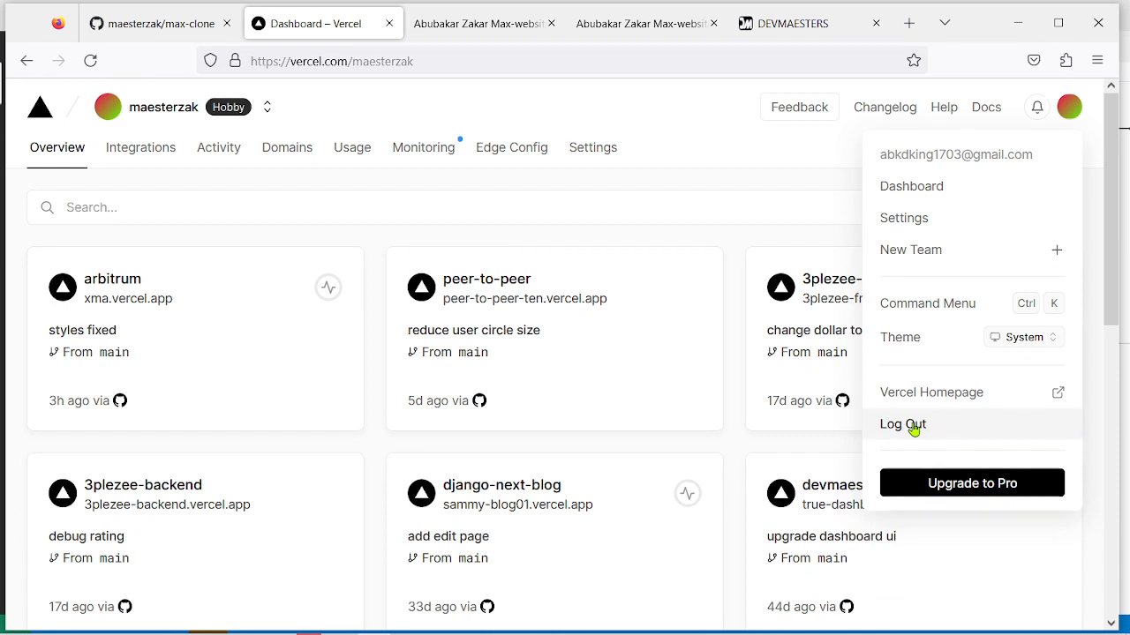
{"action": "left_click", "coordinate": [1068, 107]}
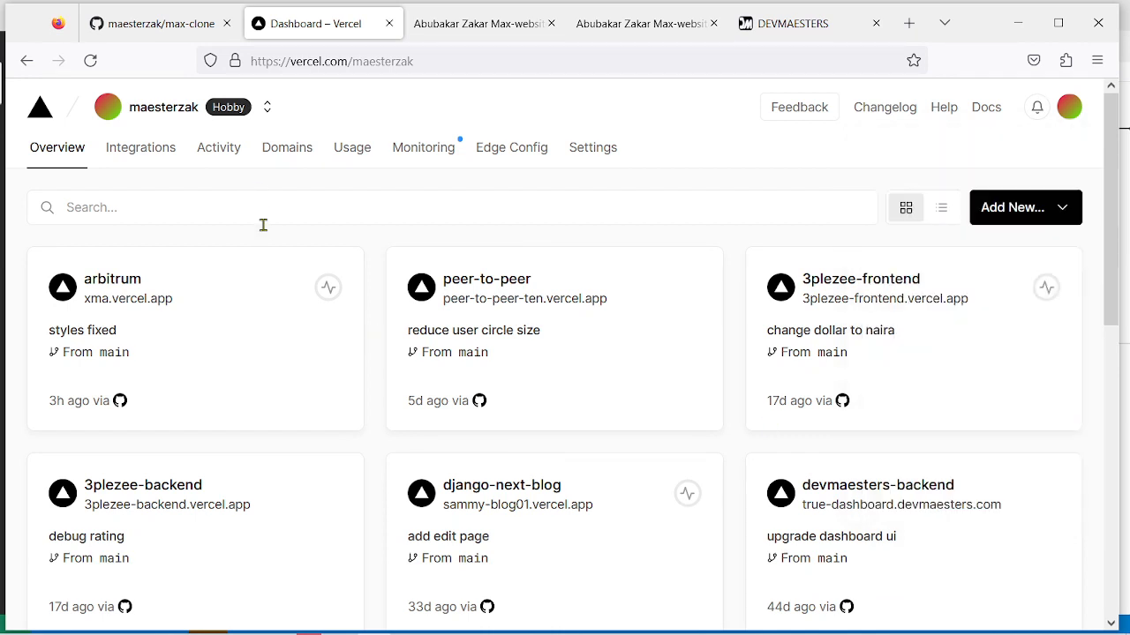
{"action": "mouse_move", "coordinate": [1041, 210]}
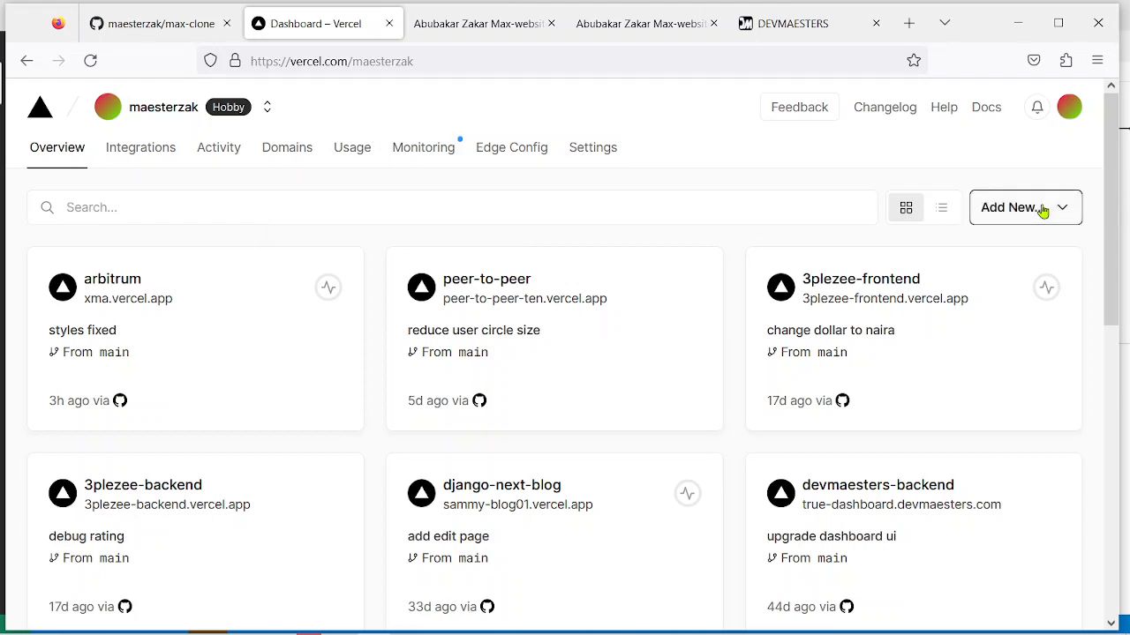
{"action": "left_click", "coordinate": [1012, 206]}
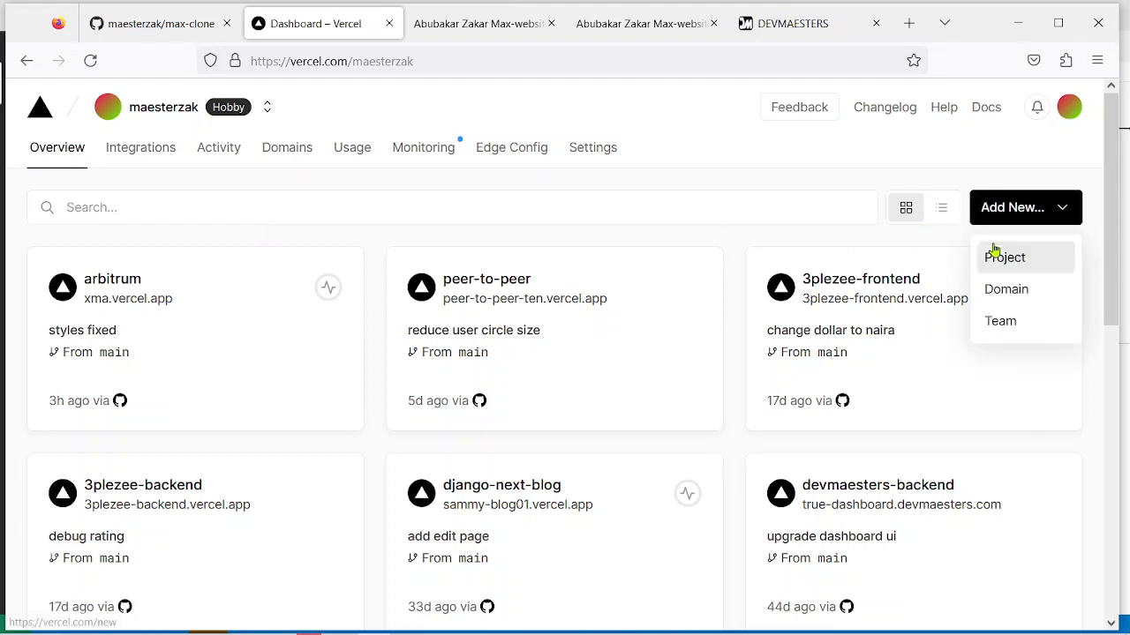
{"action": "left_click", "coordinate": [1005, 257]}
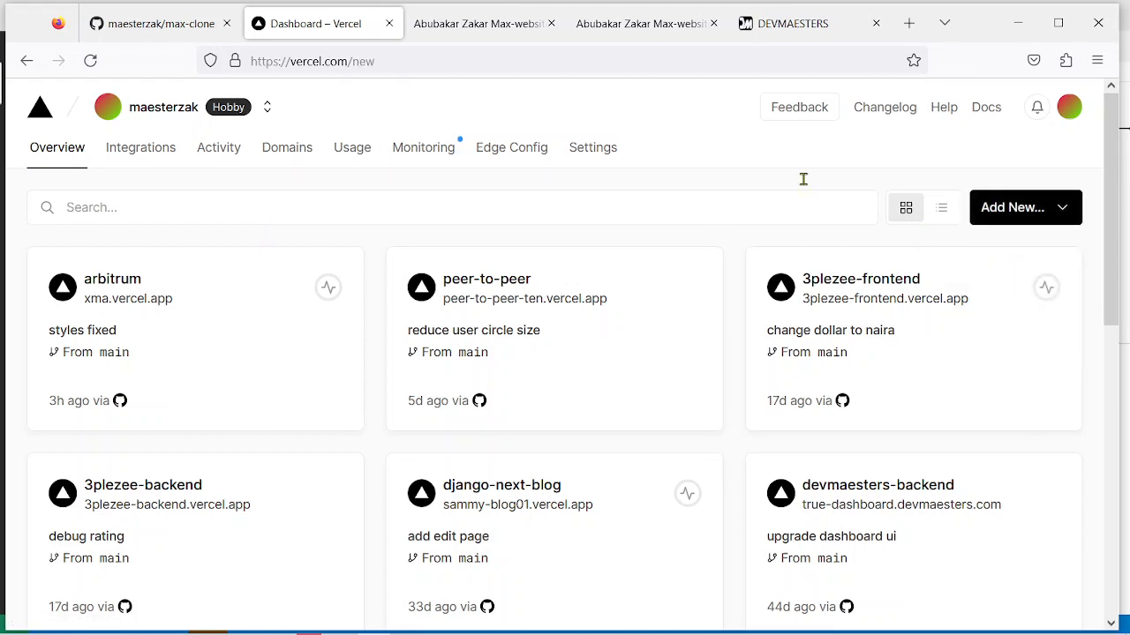
Import the max-clone repository from the Import Git Repository list
{"action": "left_click", "coordinate": [1013, 207]}
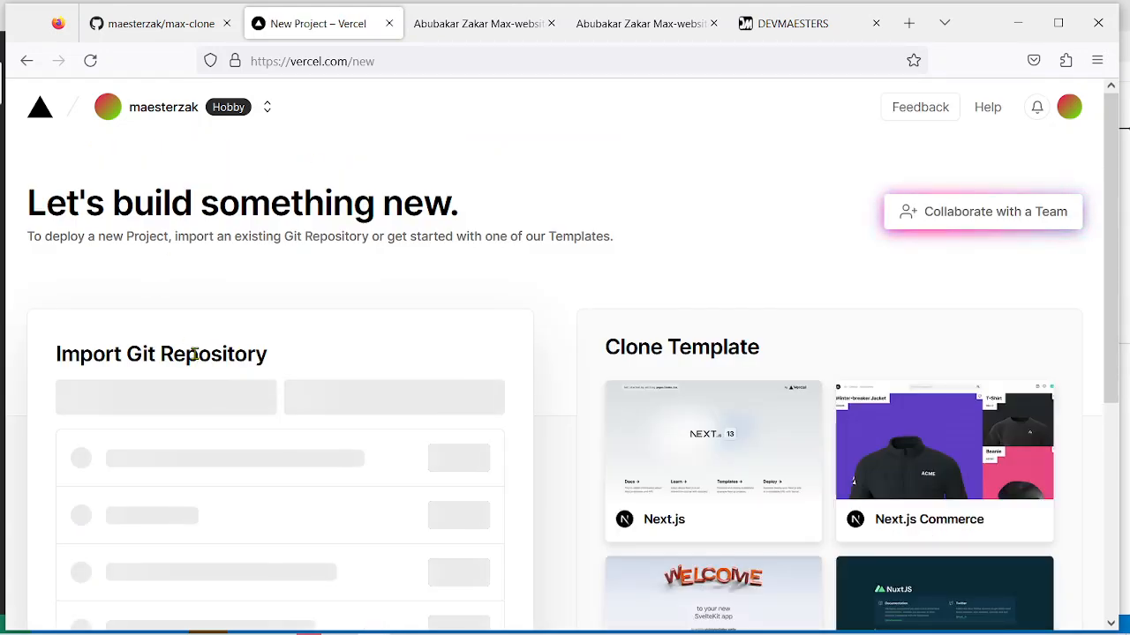
{"action": "scroll", "scroll_direction": "down", "scroll_amount": 3}
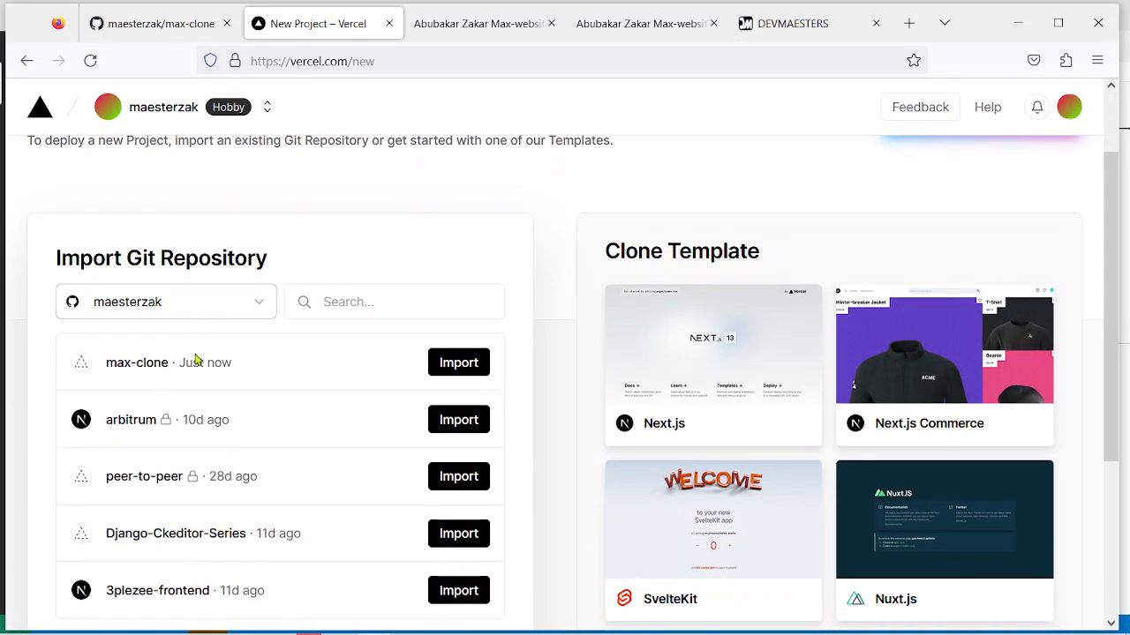
{"action": "scroll", "scroll_direction": "down", "scroll_amount": 3}
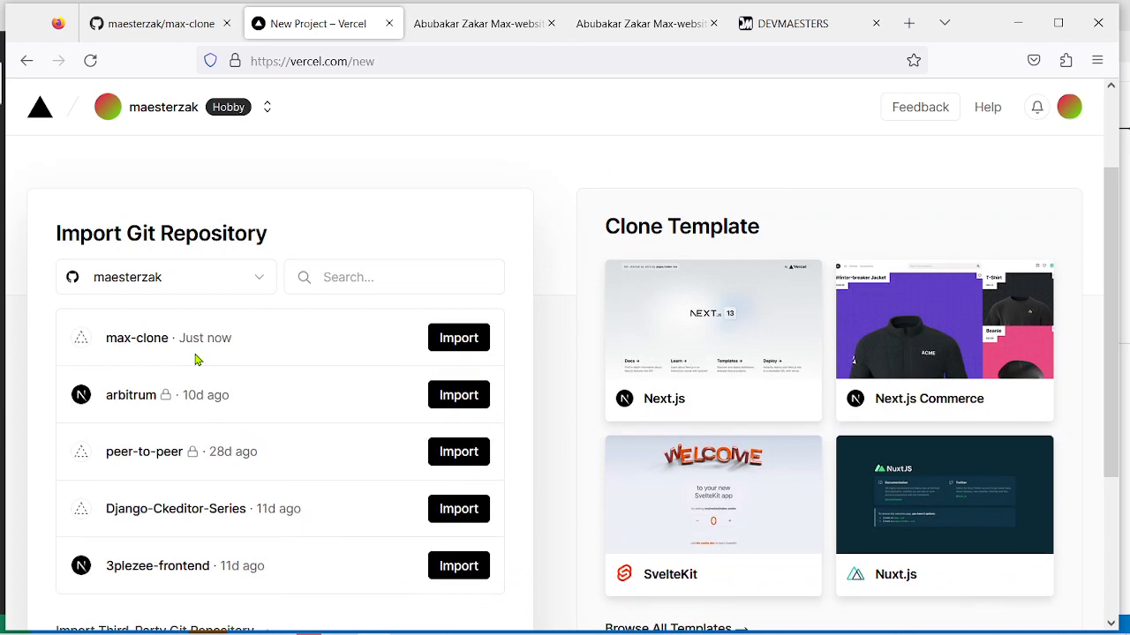
{"action": "scroll", "scroll_direction": "down", "scroll_amount": 3}
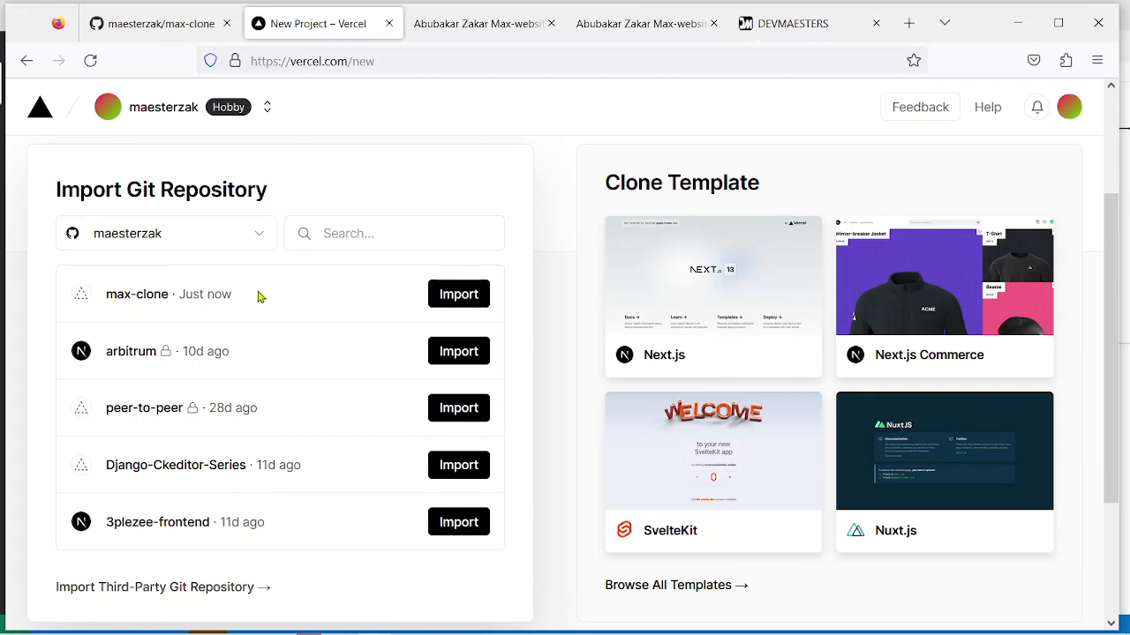
{"action": "left_click", "coordinate": [458, 294]}
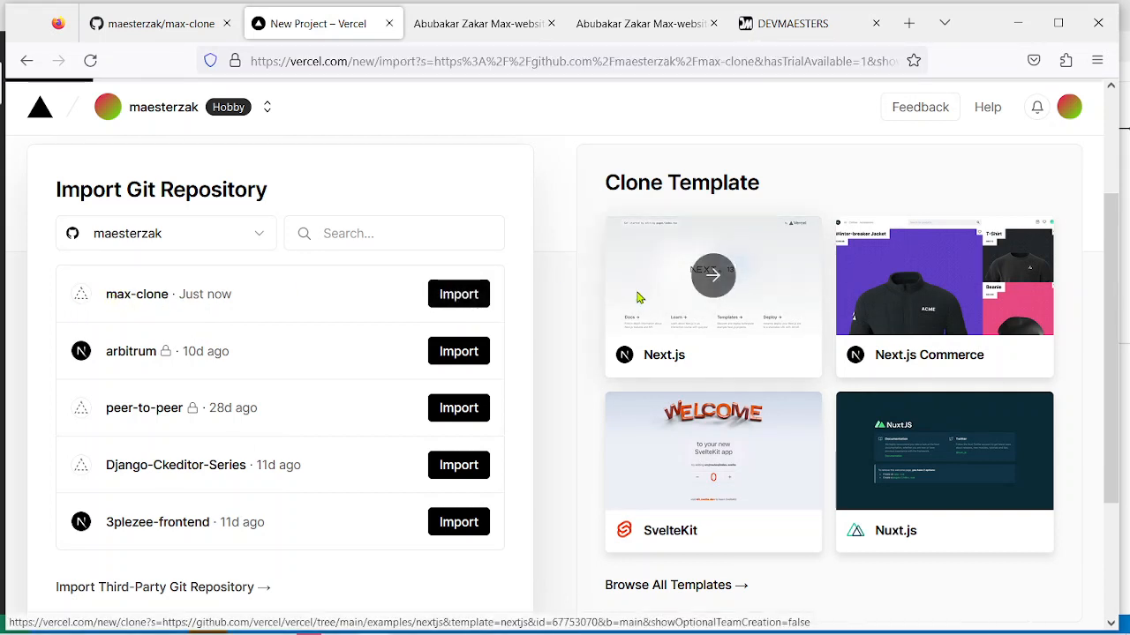
Keep project name max-clone and Framework Preset Other, scrolling down to Deploy
{"action": "left_click", "coordinate": [458, 294]}
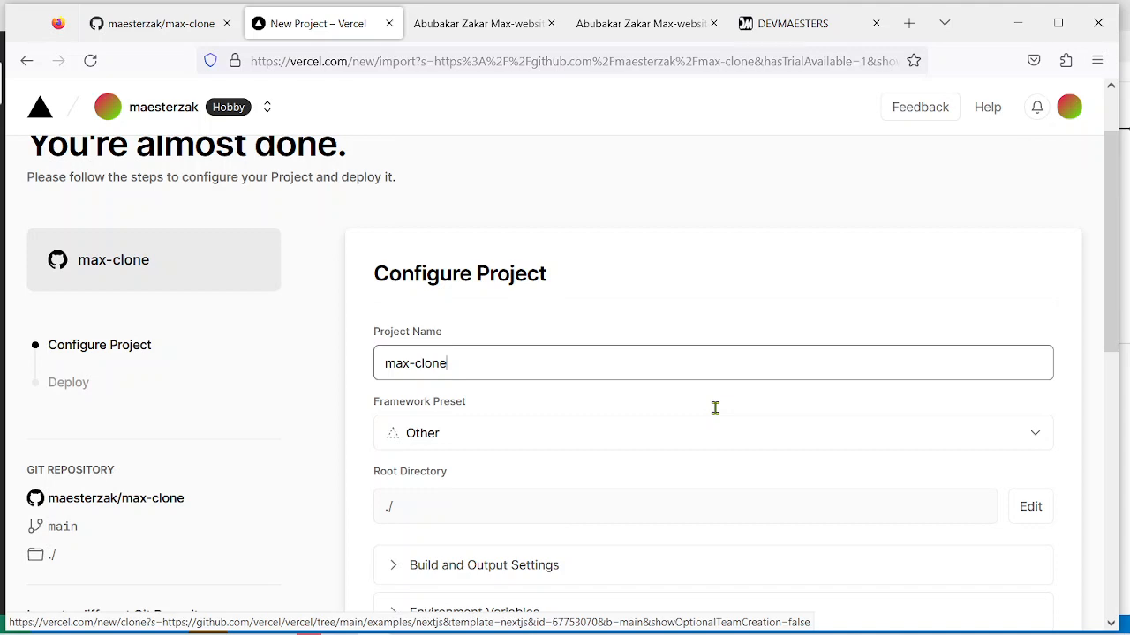
{"action": "scroll", "scroll_direction": "down", "scroll_amount": 3}
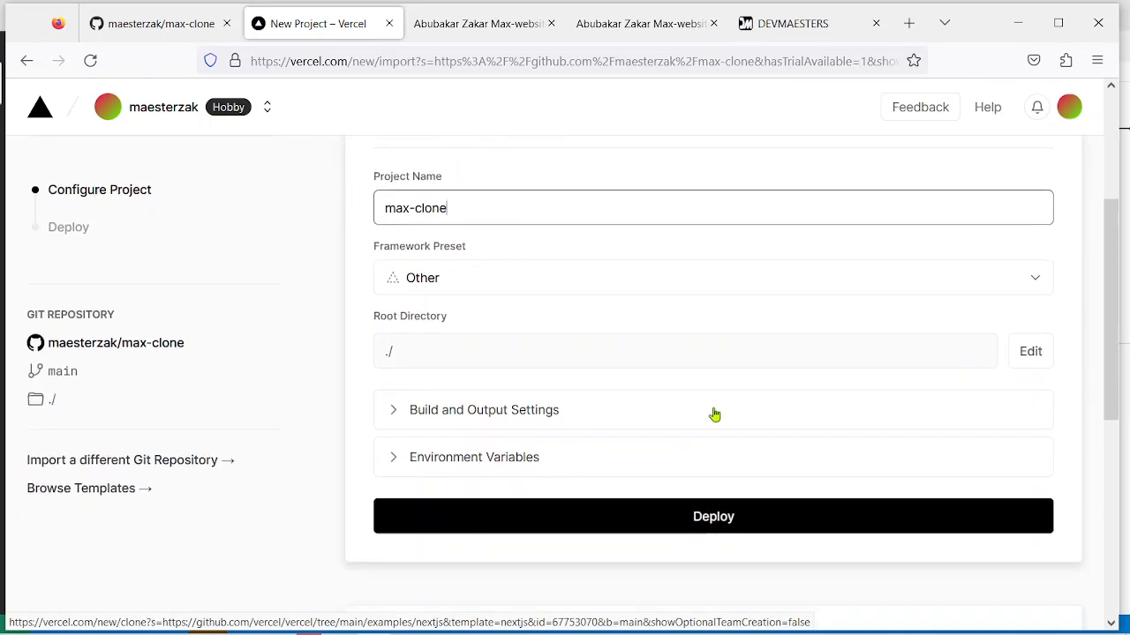
{"action": "scroll", "scroll_direction": "down", "scroll_amount": 3}
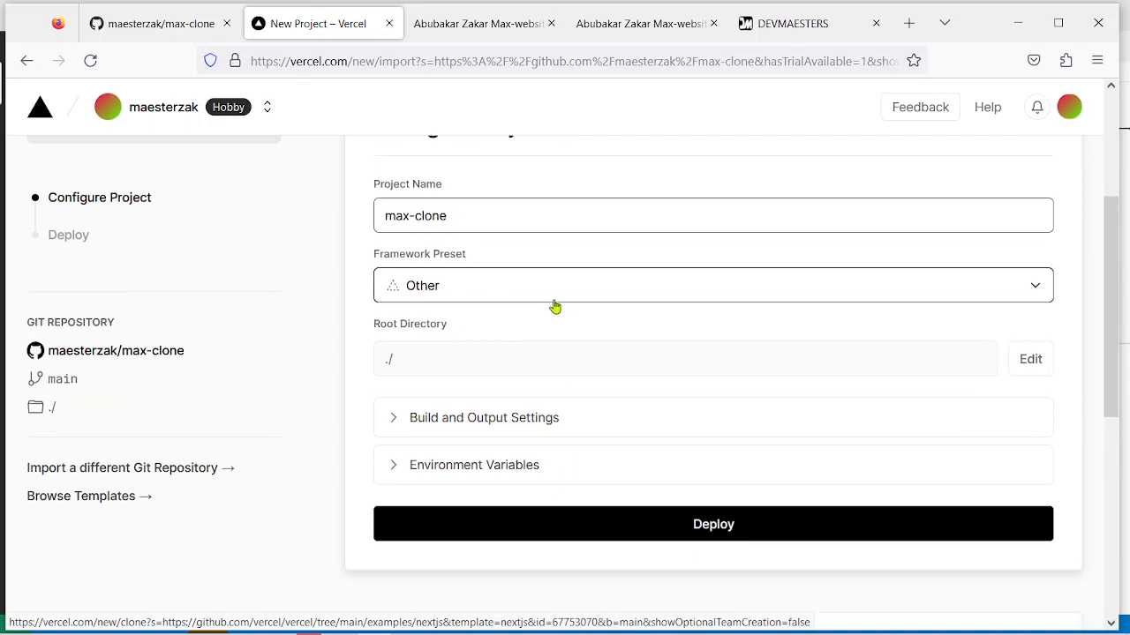
{"action": "scroll", "scroll_direction": "down", "scroll_amount": 3}
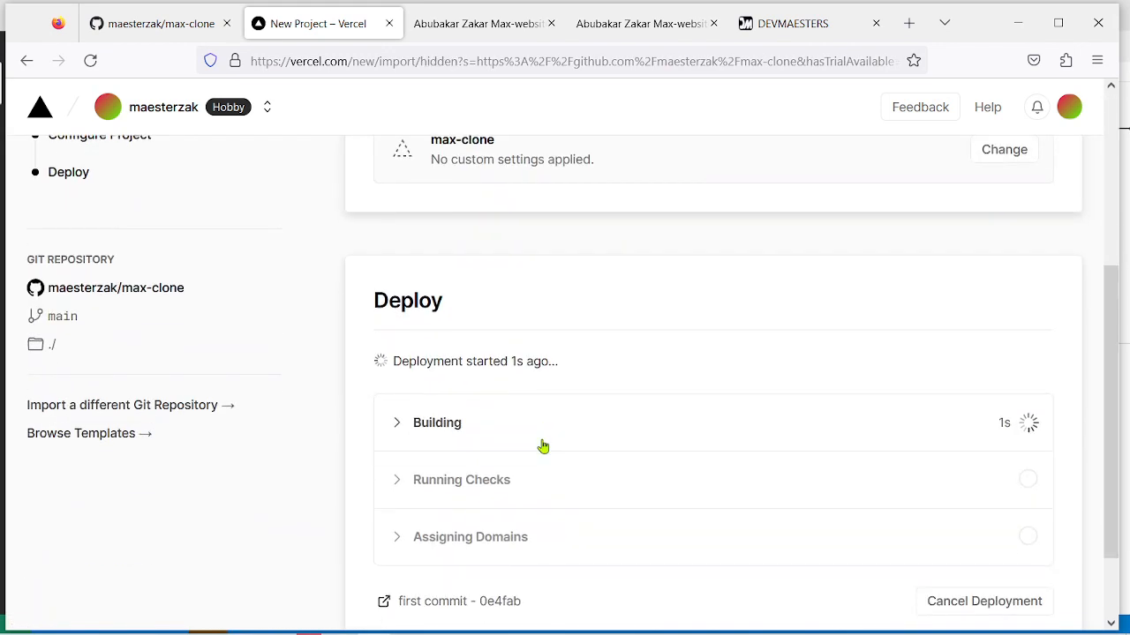
Follow the max-clone build until the congratulations page with the MAX site preview appears
{"action": "scroll", "scroll_direction": "down", "scroll_amount": 3}
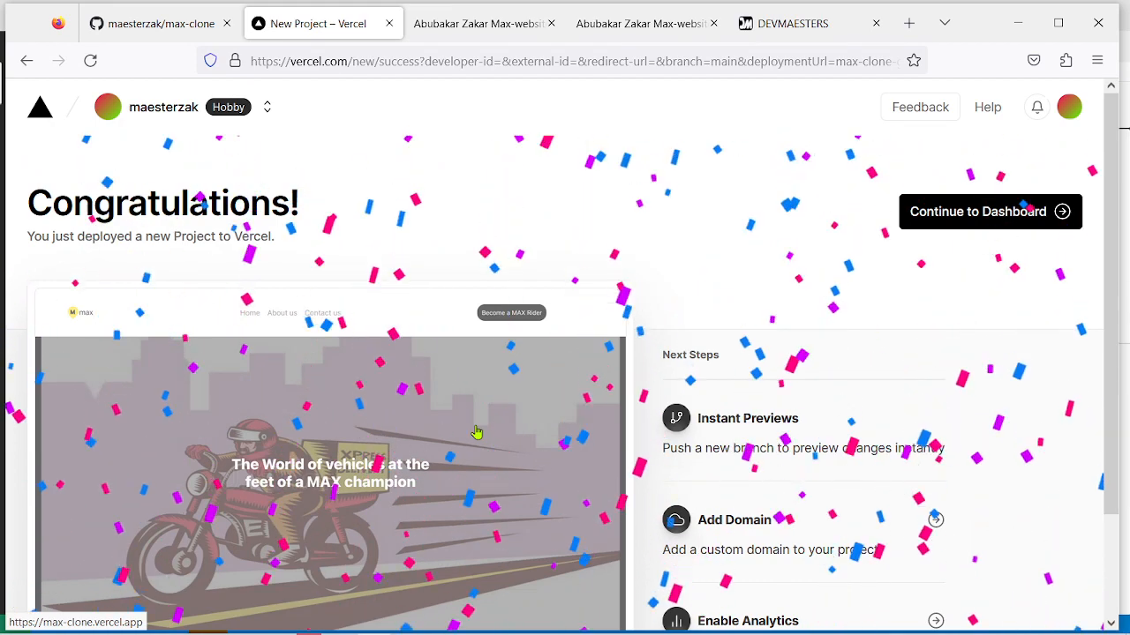
{"action": "scroll", "scroll_direction": "down", "scroll_amount": 3}
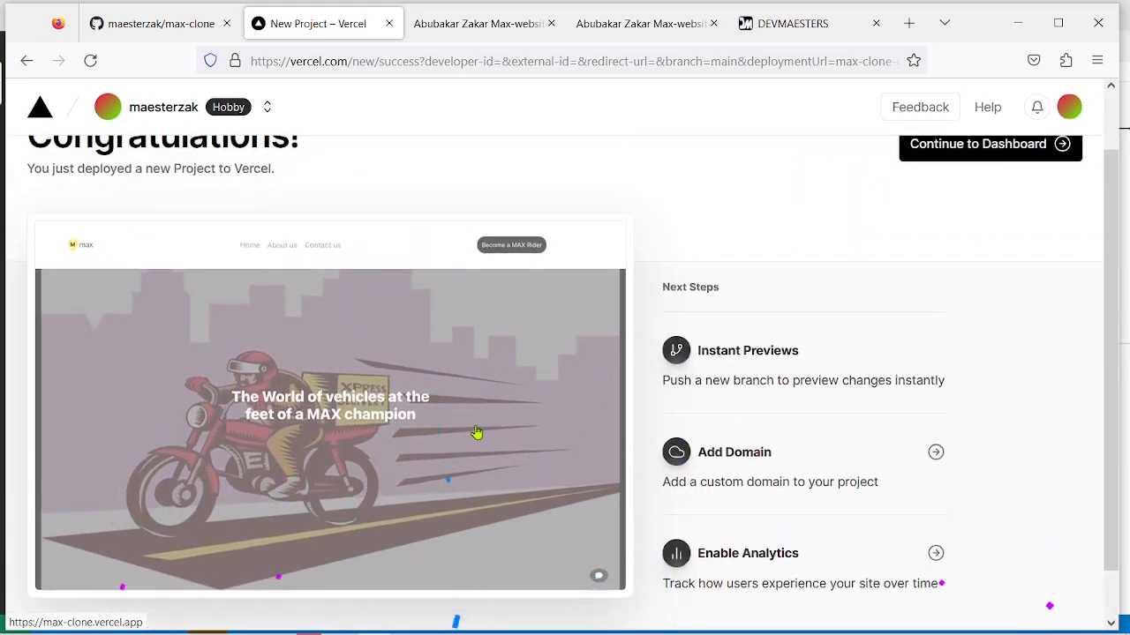
{"action": "scroll", "scroll_direction": "up", "scroll_amount": 3}
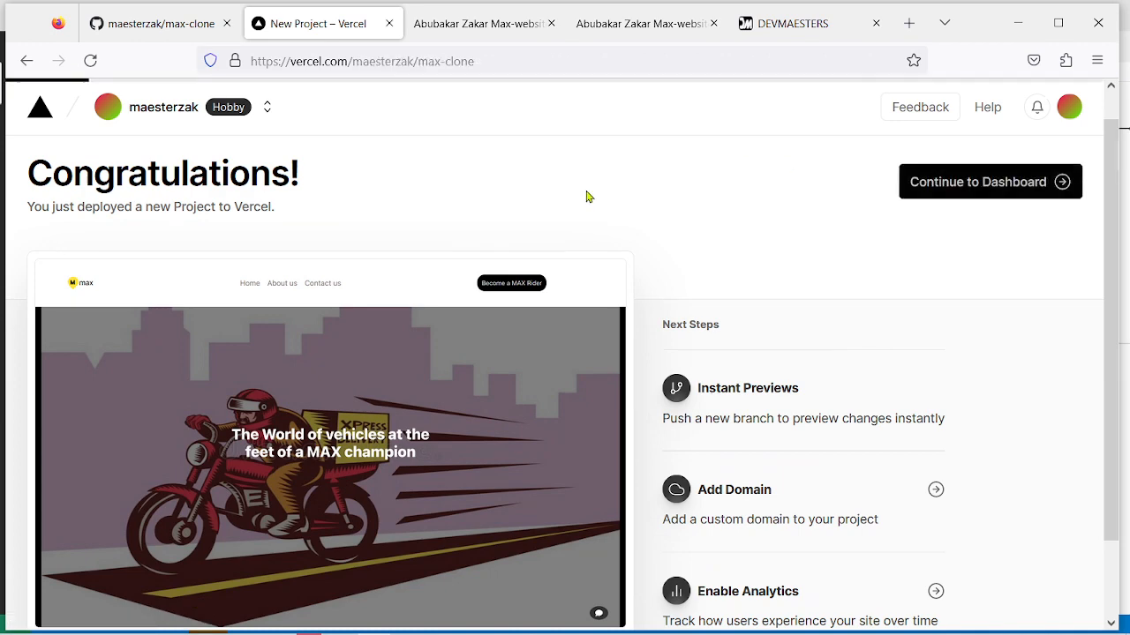
Go to the max-clone project dashboard and open the max-clone.vercel.app domain
{"action": "left_click", "coordinate": [989, 181]}
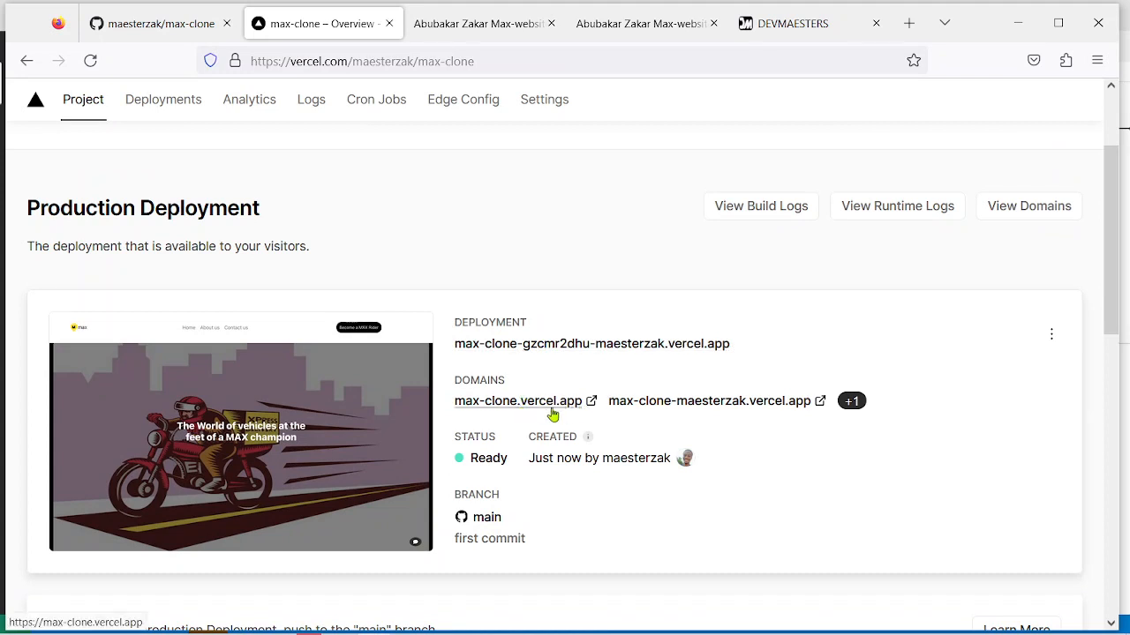
{"action": "mouse_move", "coordinate": [516, 410]}
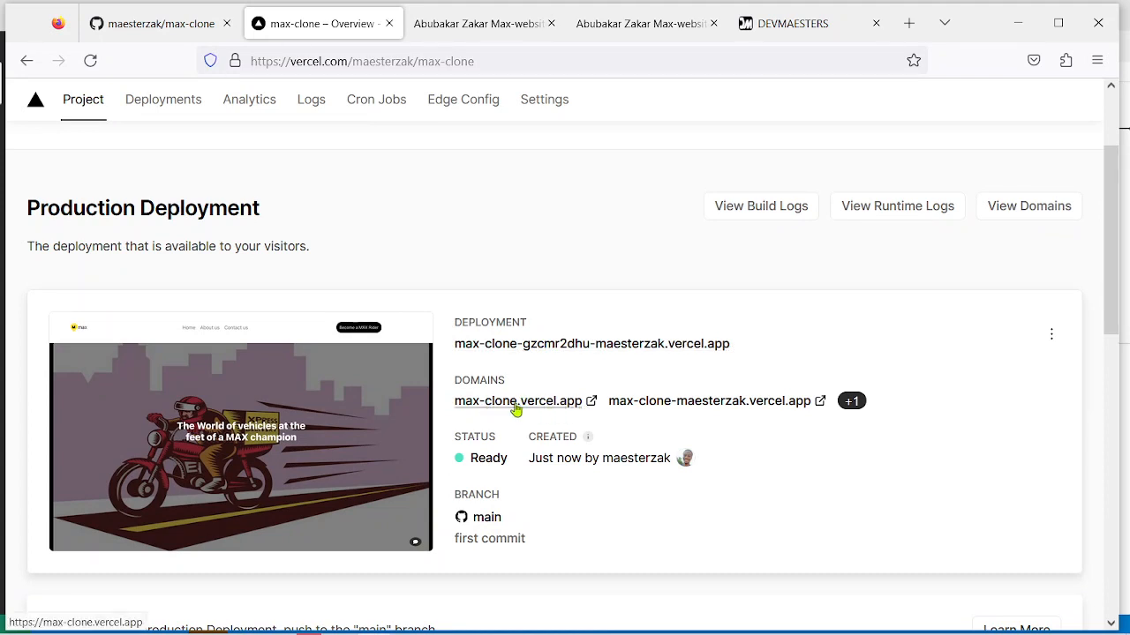
{"action": "left_click", "coordinate": [518, 401]}
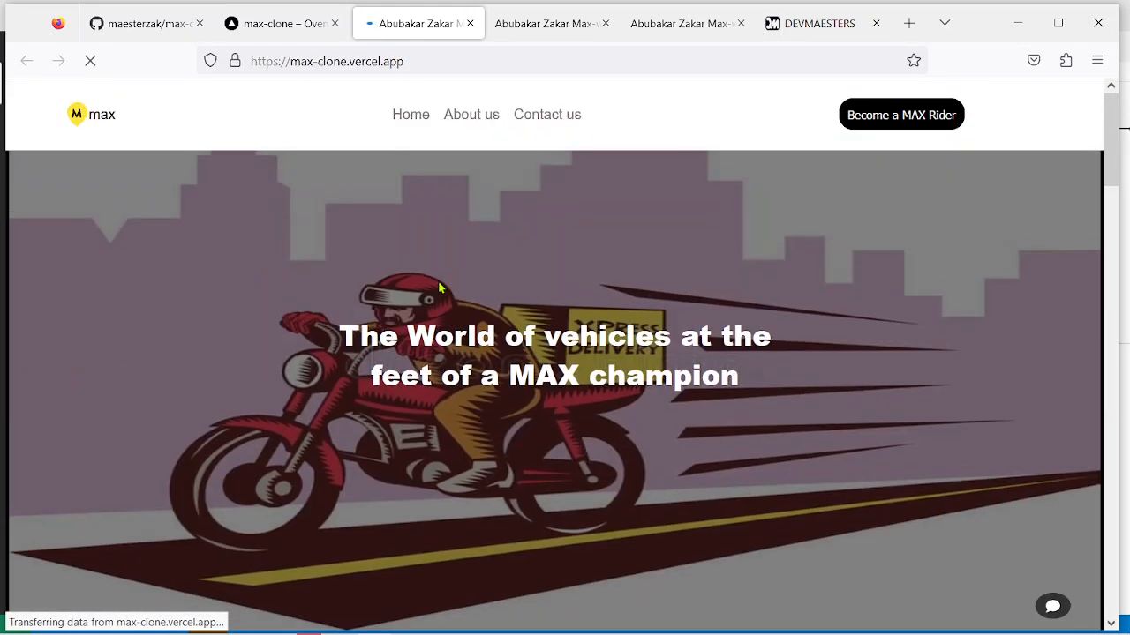
Scroll through the live MAX pages, then open Contact us and scroll to its footer
{"action": "left_click", "coordinate": [326, 60]}
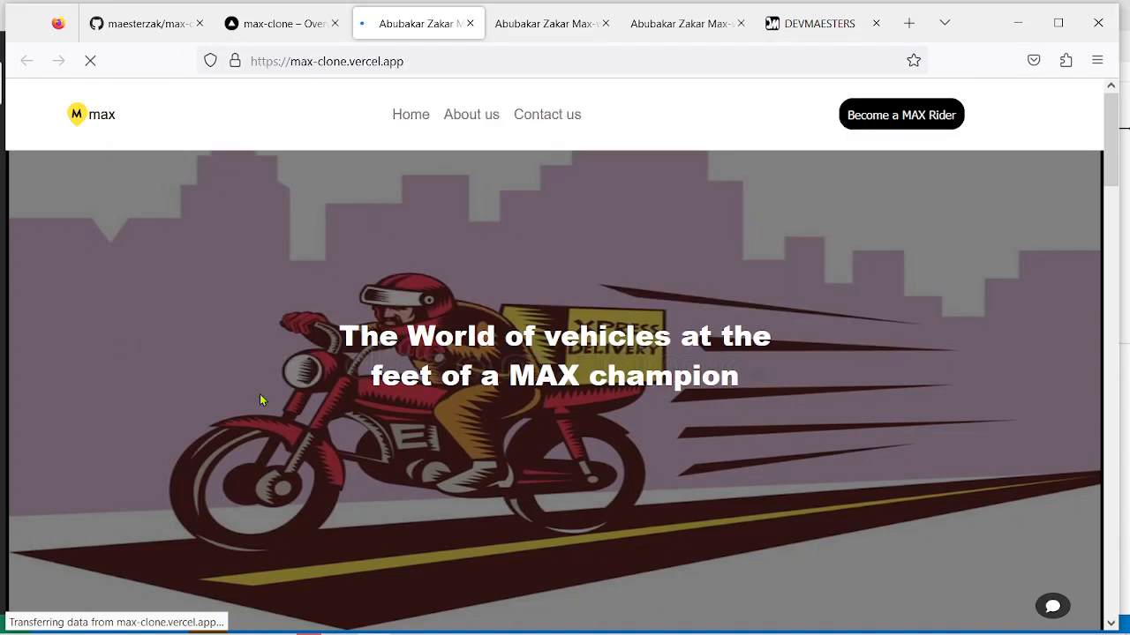
{"action": "scroll", "scroll_direction": "down", "scroll_amount": 3}
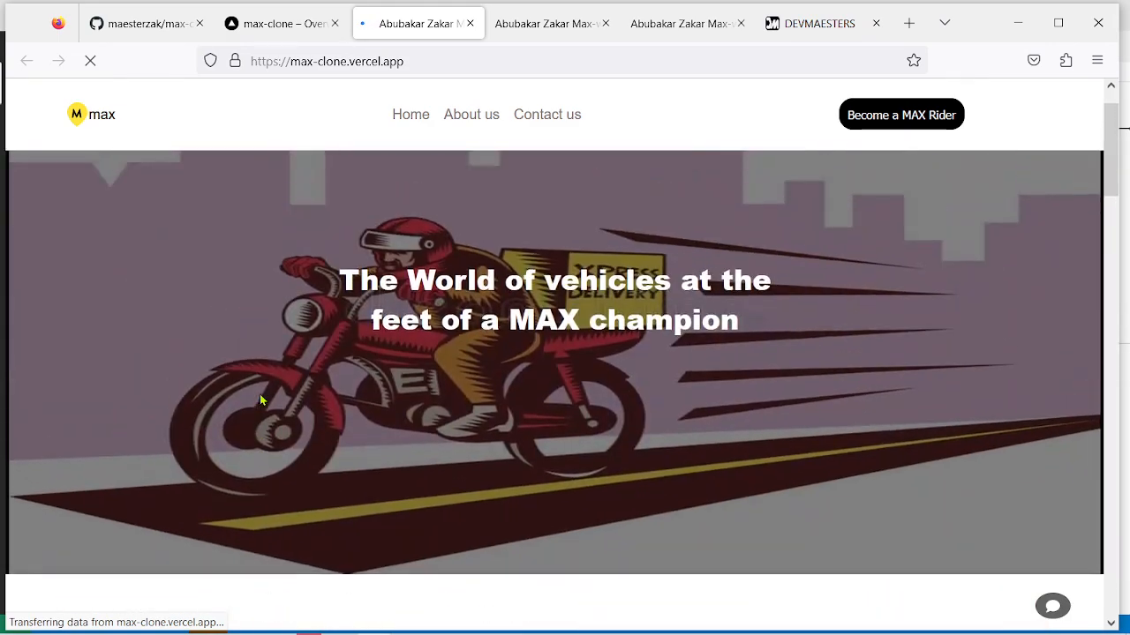
{"action": "scroll", "scroll_direction": "down", "scroll_amount": 3}
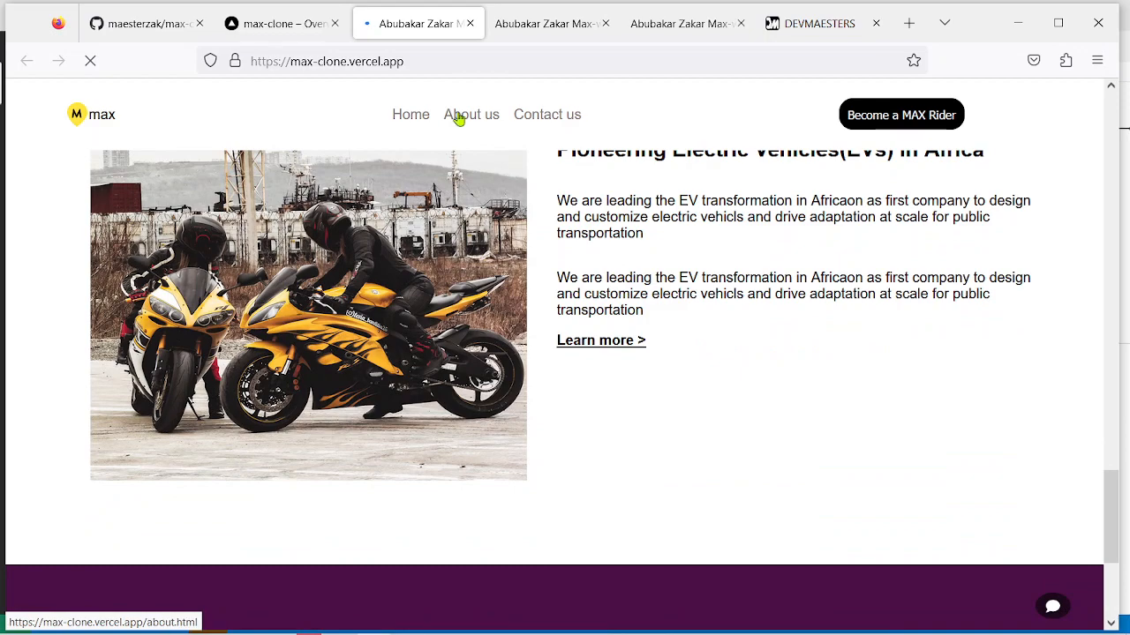
{"action": "scroll", "scroll_direction": "down", "scroll_amount": 3}
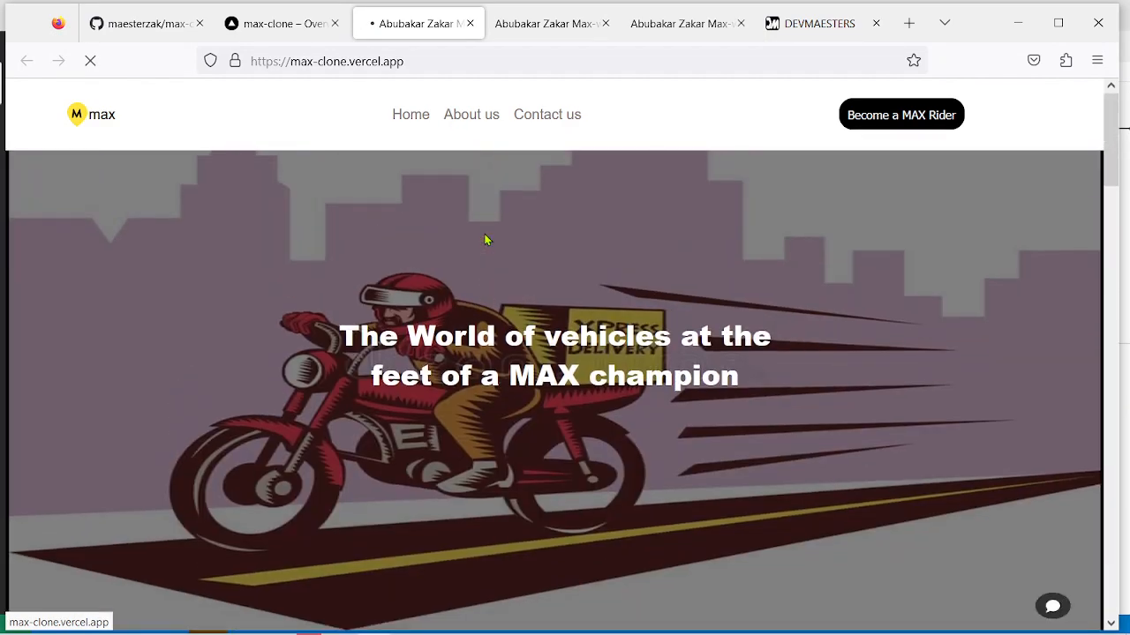
{"action": "scroll", "scroll_direction": "down", "scroll_amount": 3}
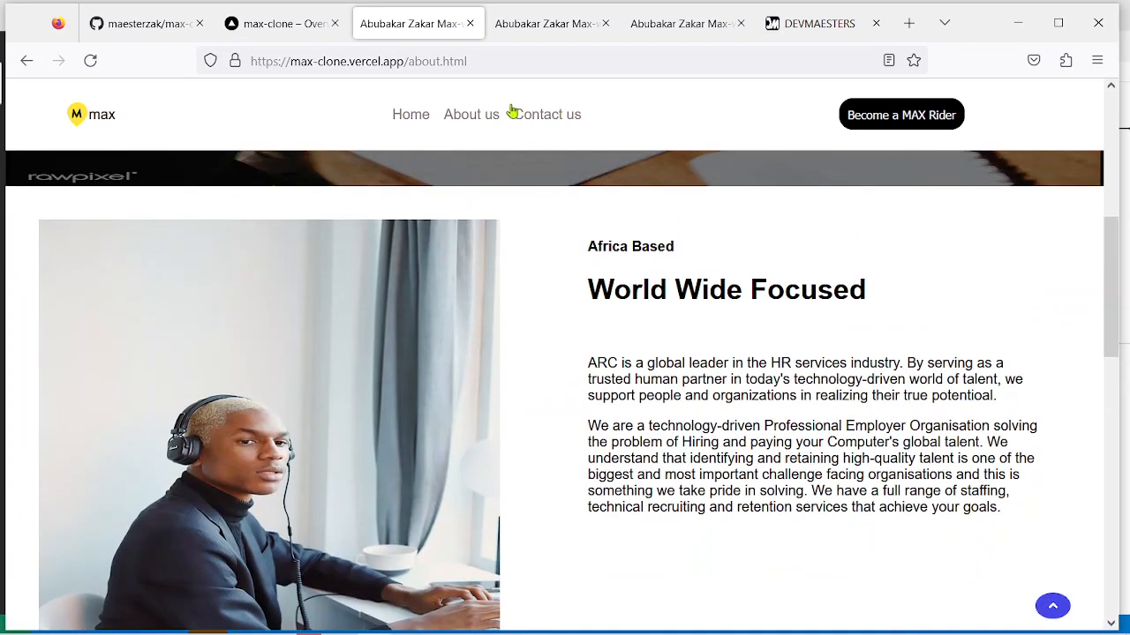
{"action": "left_click", "coordinate": [548, 114]}
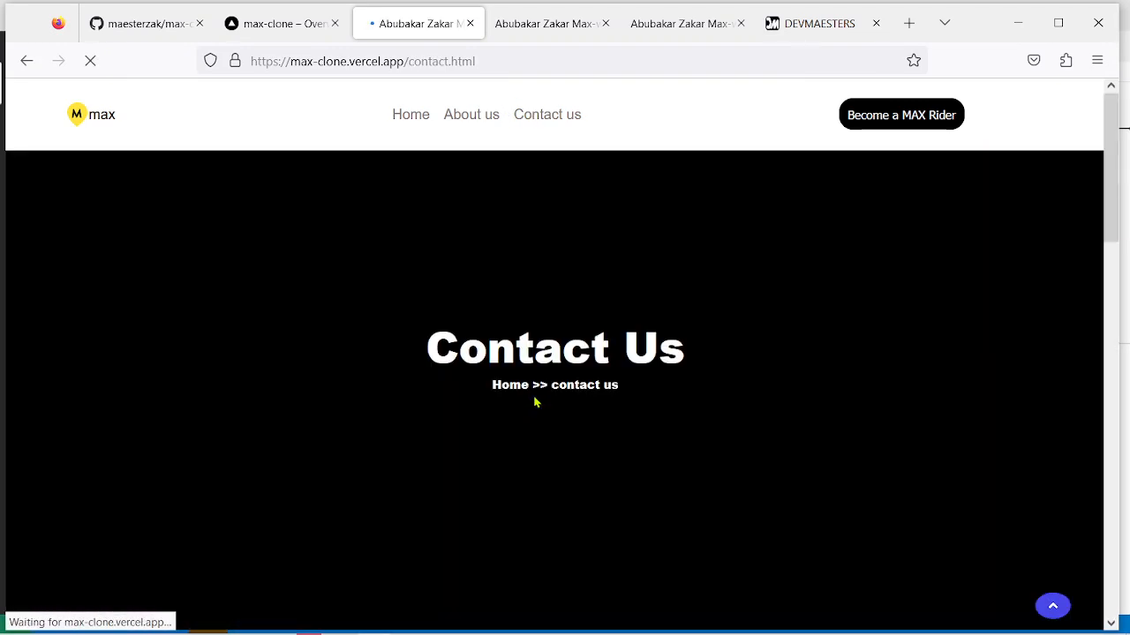
{"action": "scroll", "scroll_direction": "down", "scroll_amount": 3}
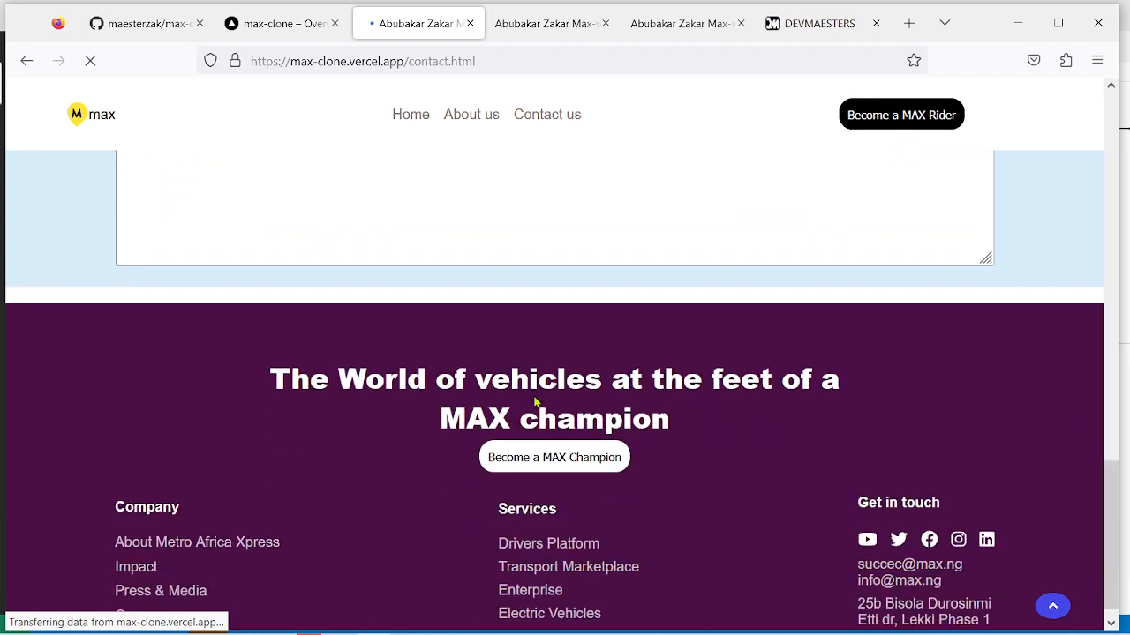